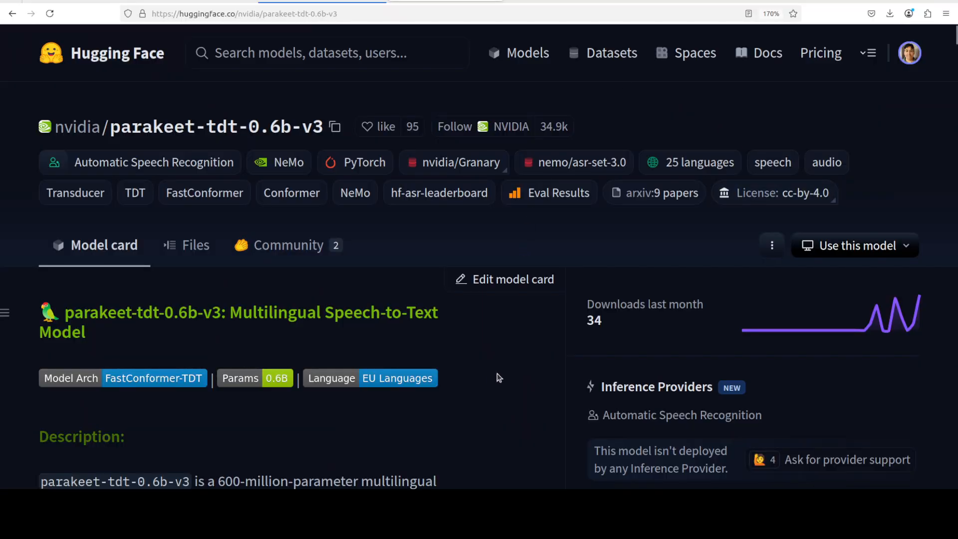
mouse_move(519, 359)
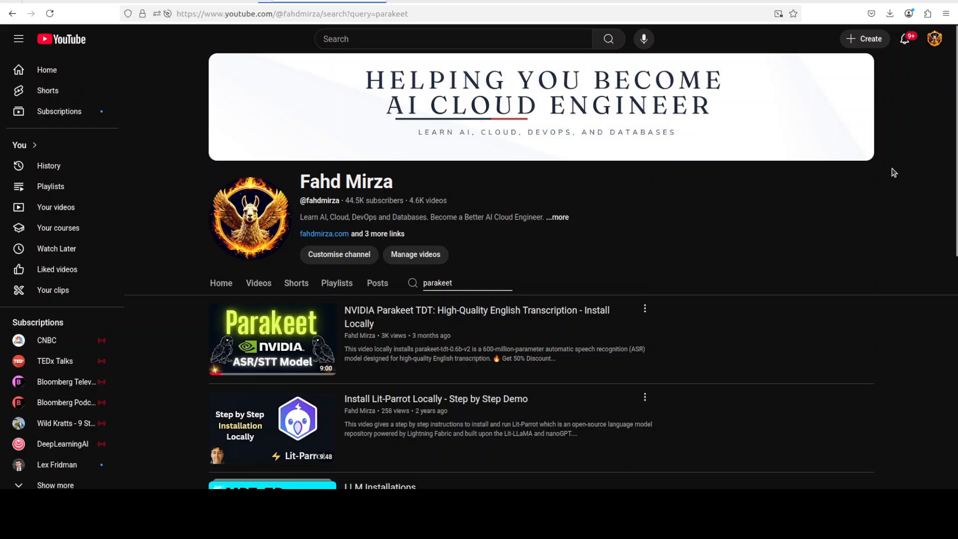
mouse_move(539, 152)
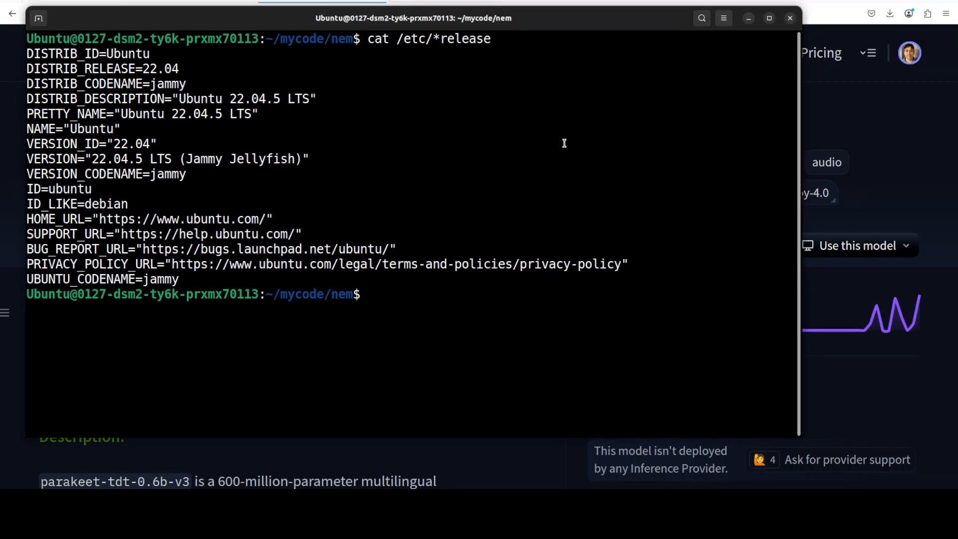
Clear the screen and create and activate an 'ai' conda environment with Python 3.11.
type("clear")
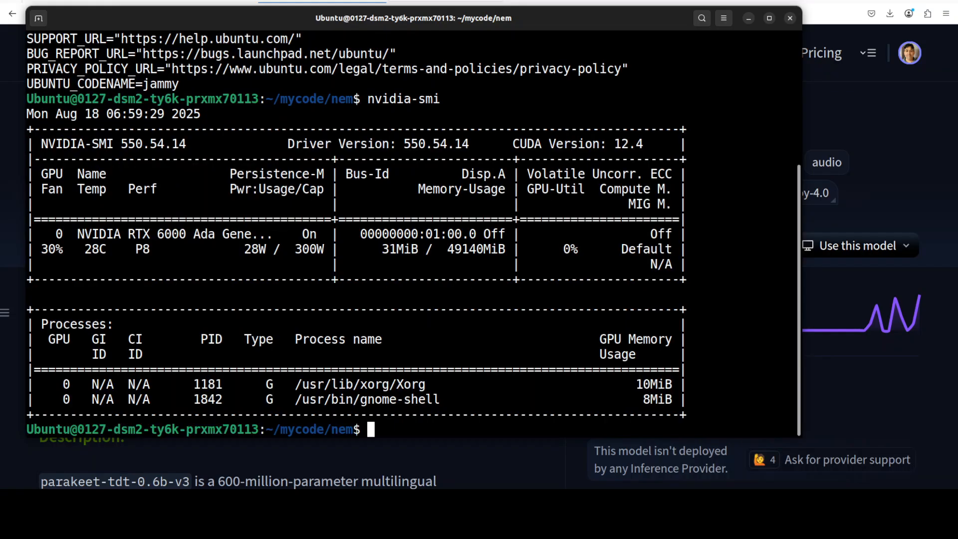
mouse_move(409, 307)
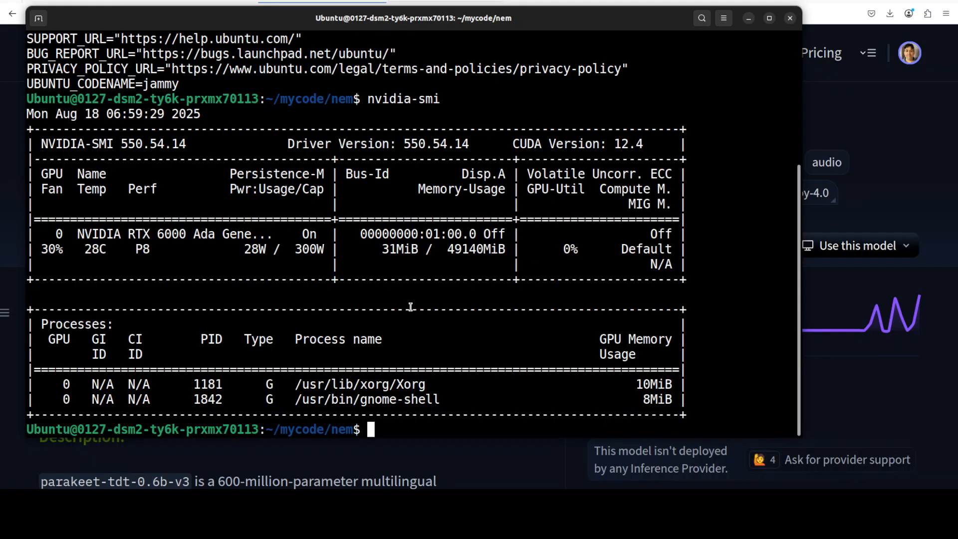
type("conda create -n ai python=3.11 -y && conda activate ai")
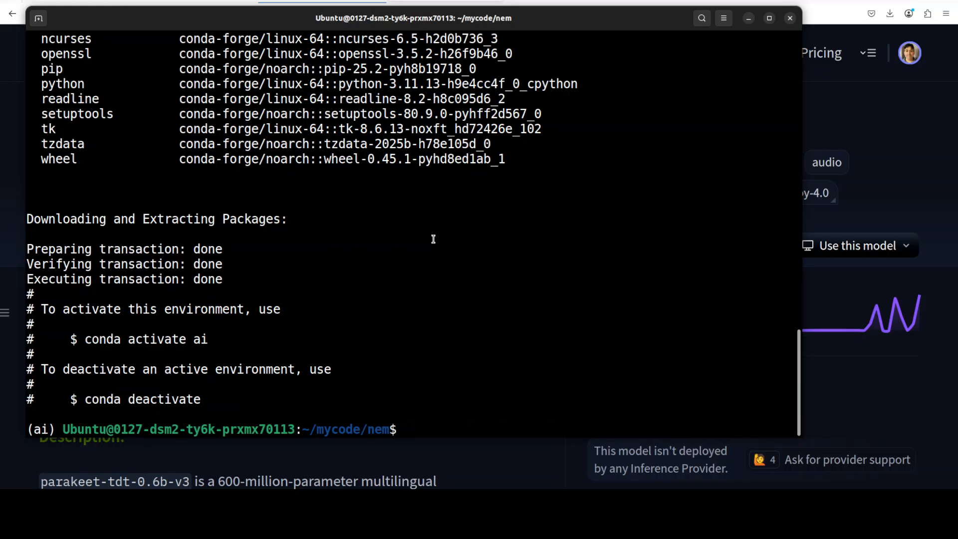
Install the NeMo toolkit with ASR extras via pip install -U nemo_toolkit['asr'].
type("pip install -U nemo_toolkit['asr']")
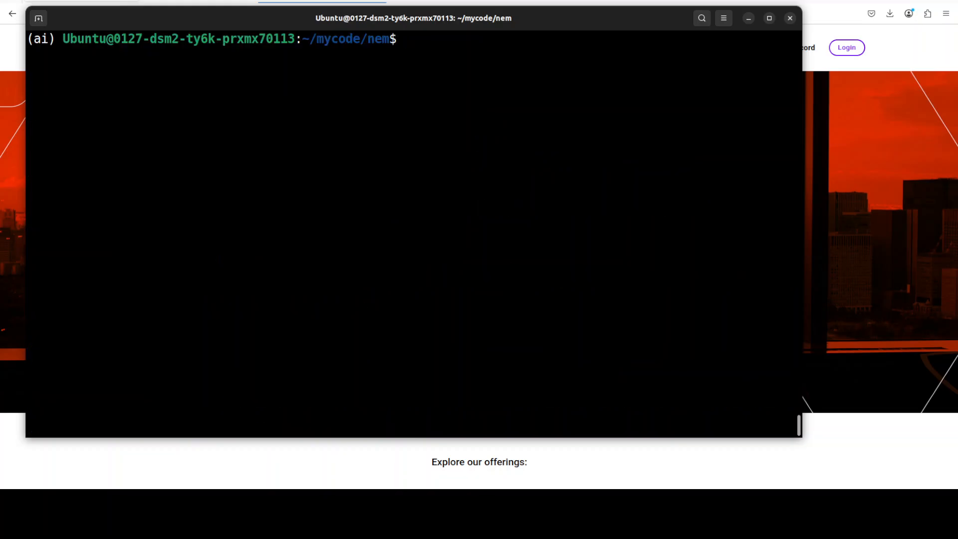
Enter the command 'python app.py' at the ai environment prompt.
type("python a")
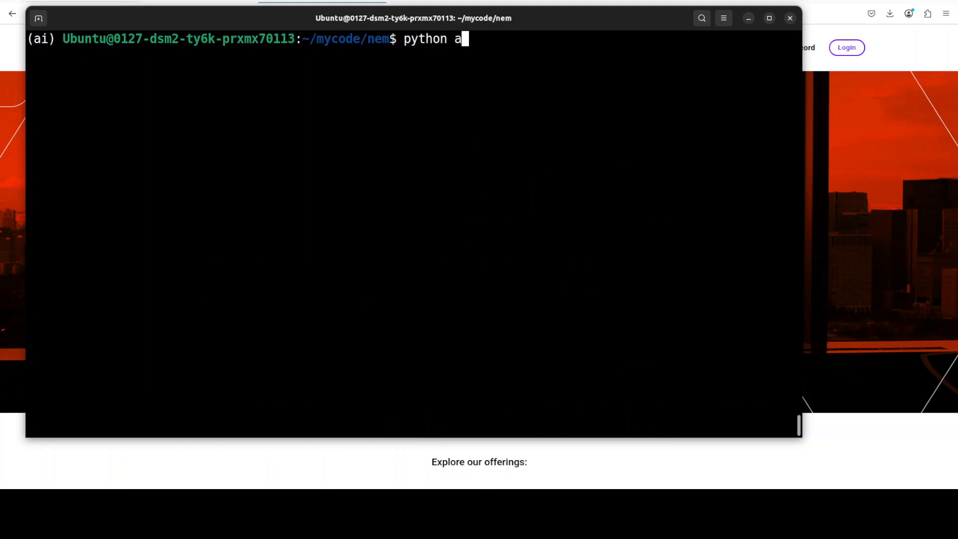
type("pp.py")
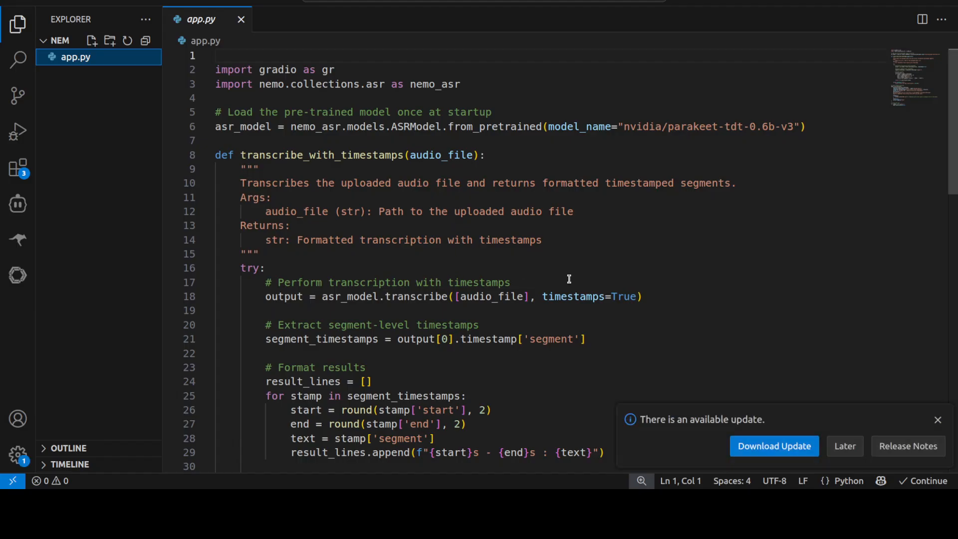
mouse_move(950, 388)
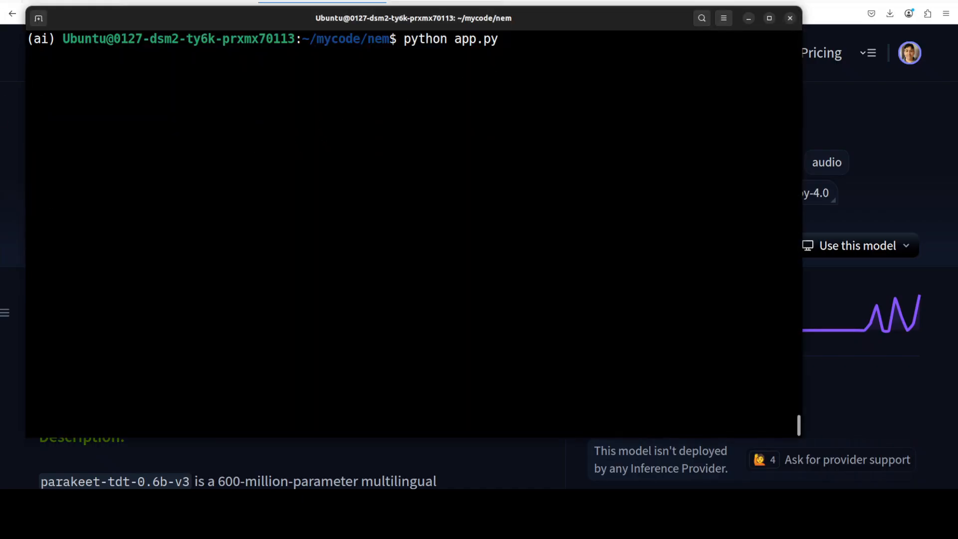
Run app.py and wait for the parakeet model to load.
key("Return")
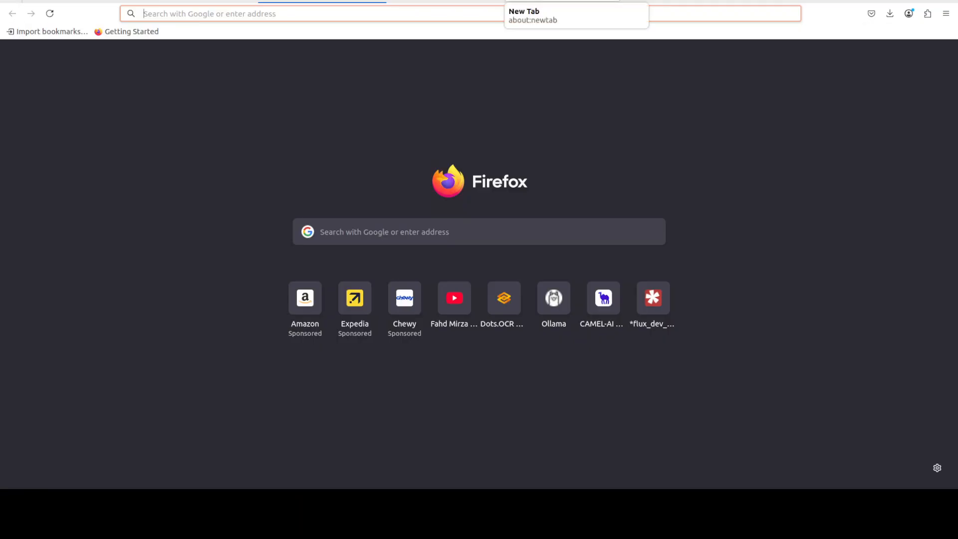
Load localhost:7860, check the Microphone tab, then upload and play an audio clip.
type("http://localhost:7860")
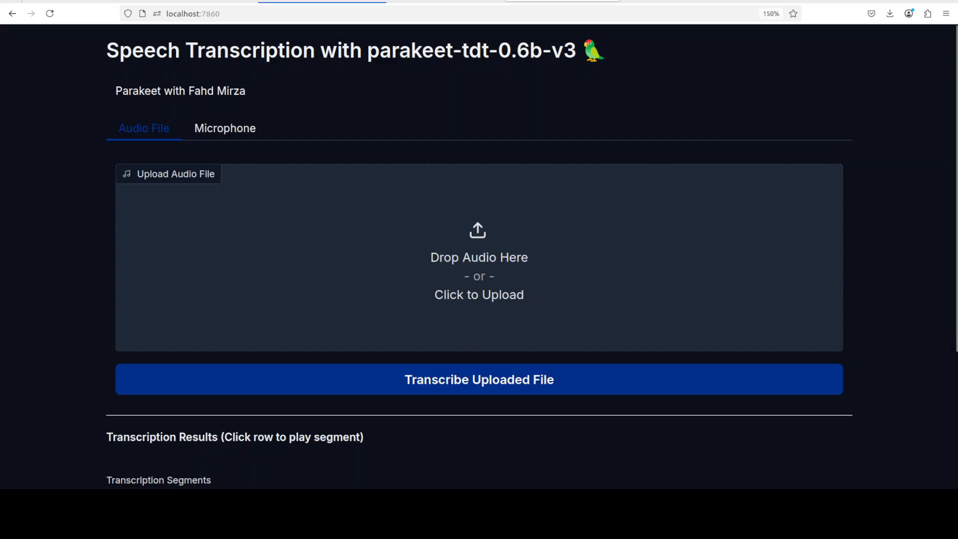
left_click(225, 128)
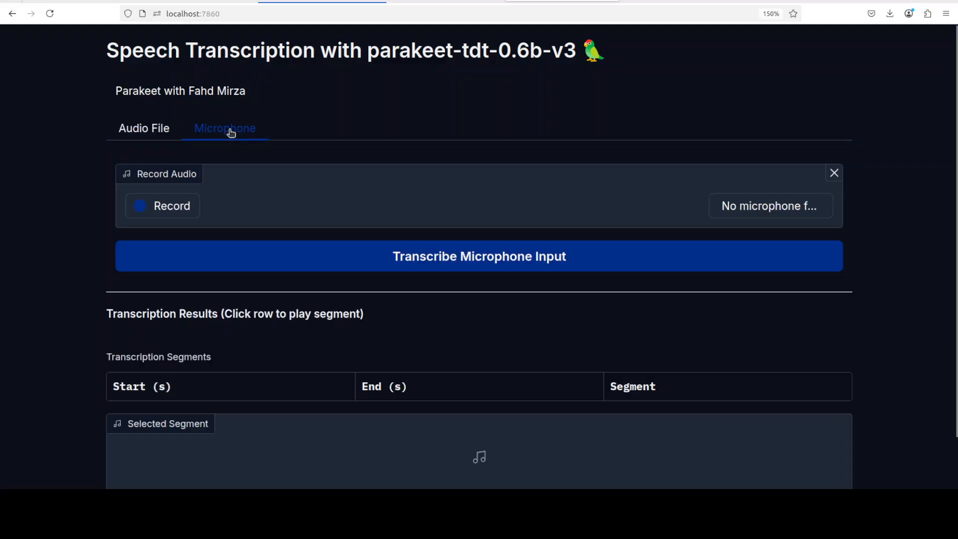
left_click(144, 128)
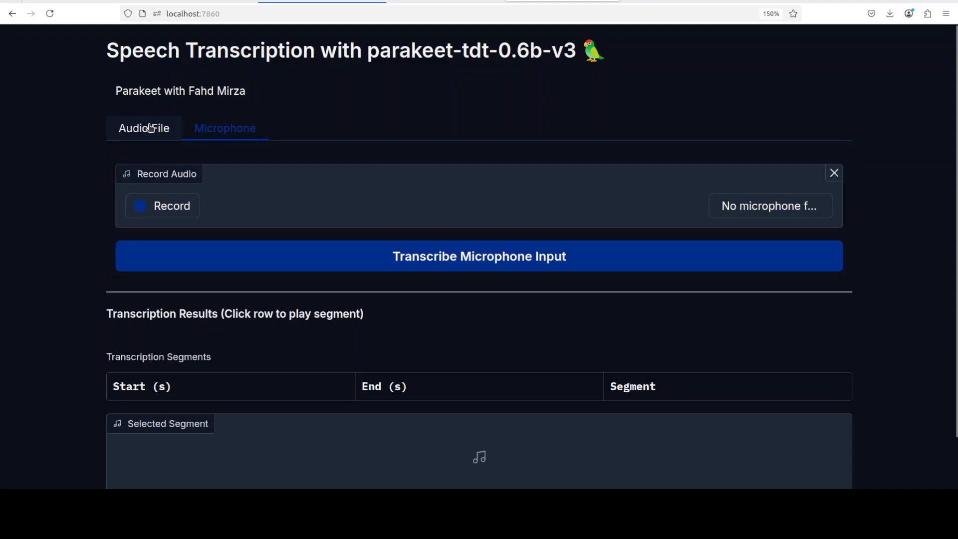
left_click(144, 128)
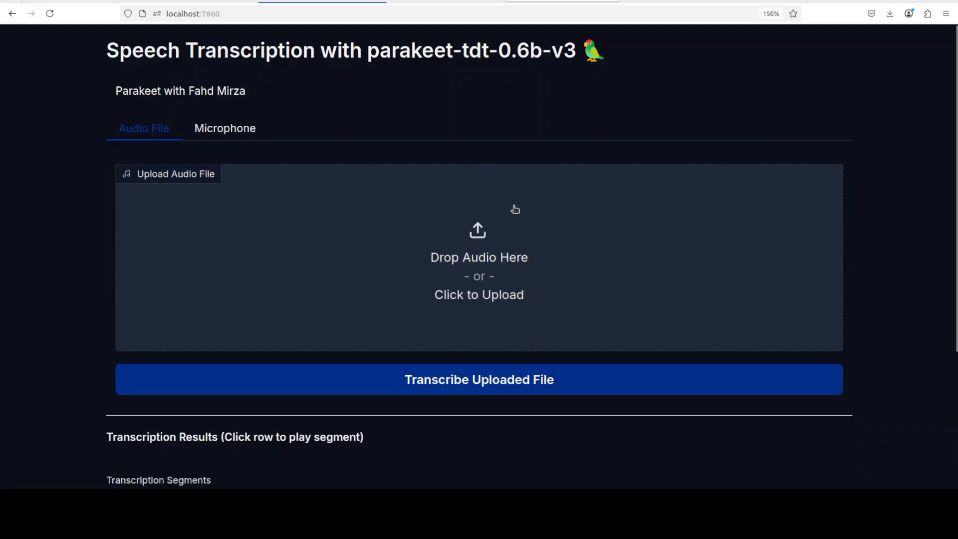
mouse_move(102, 337)
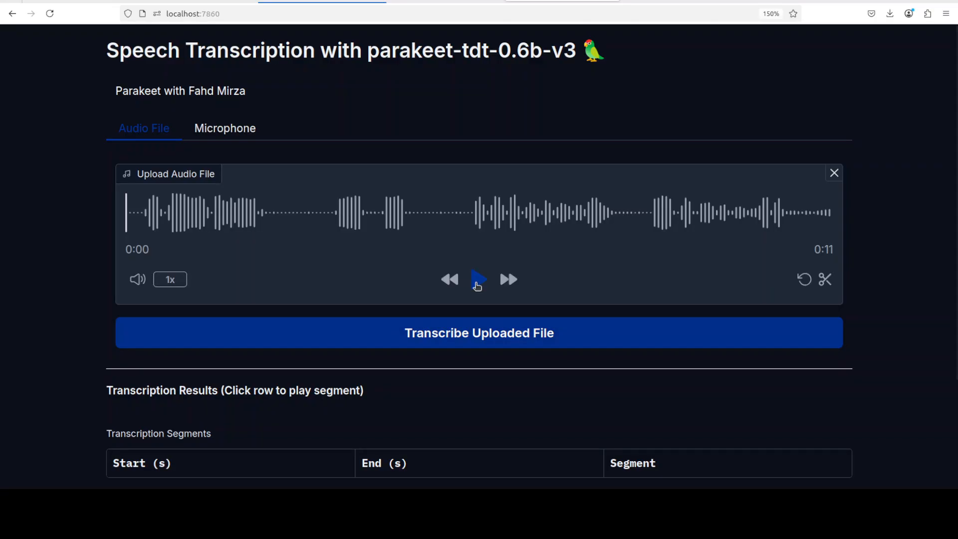
left_click(479, 279)
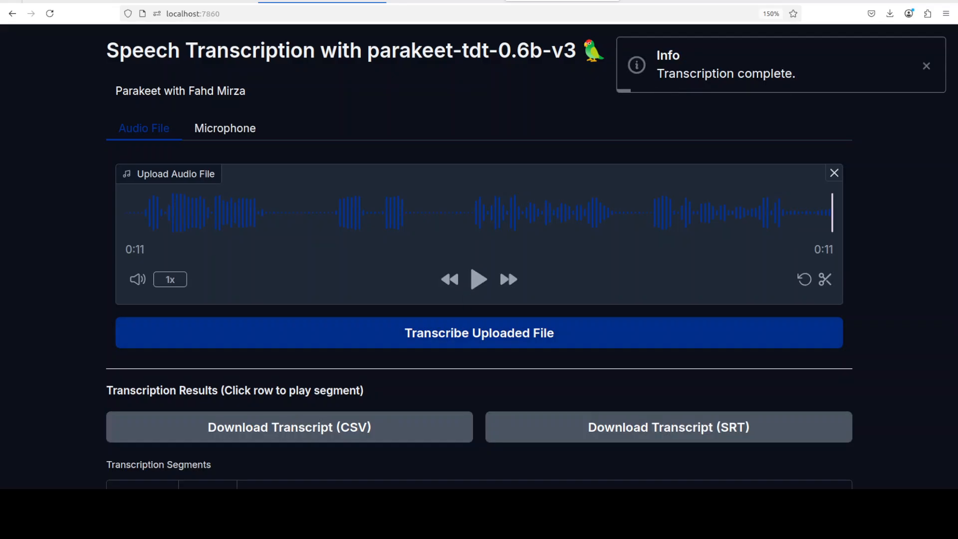
Scroll to the segment table showing 0.24–10.56 s: 'ask not what your country can do'.
scroll("down", 3)
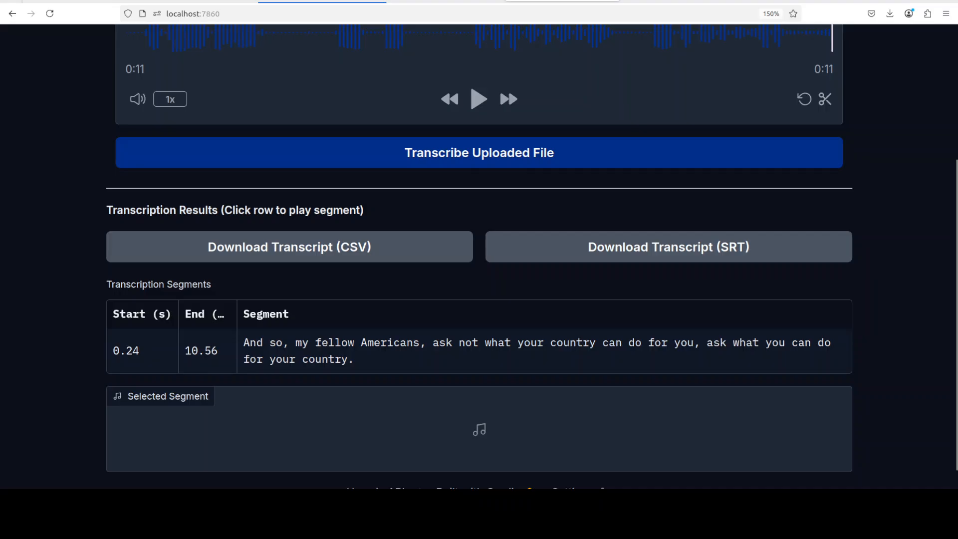
mouse_move(177, 130)
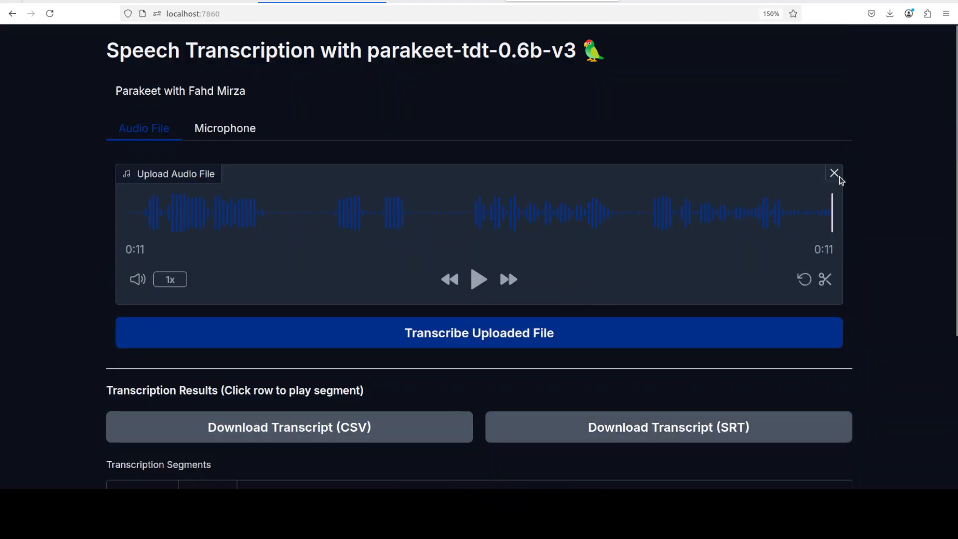
Remove the transcribed clip, load a 7-second clip and play it through.
left_click(176, 173)
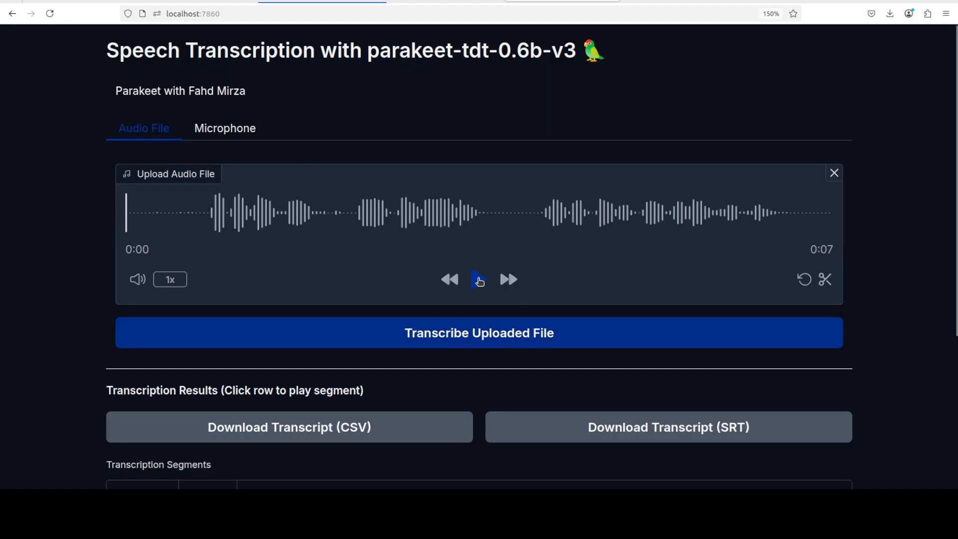
left_click(479, 279)
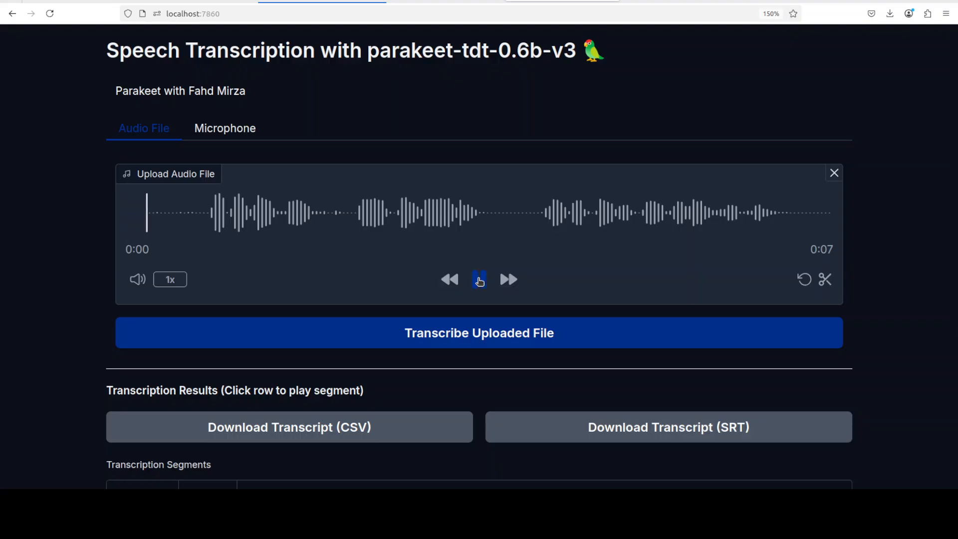
left_click(479, 280)
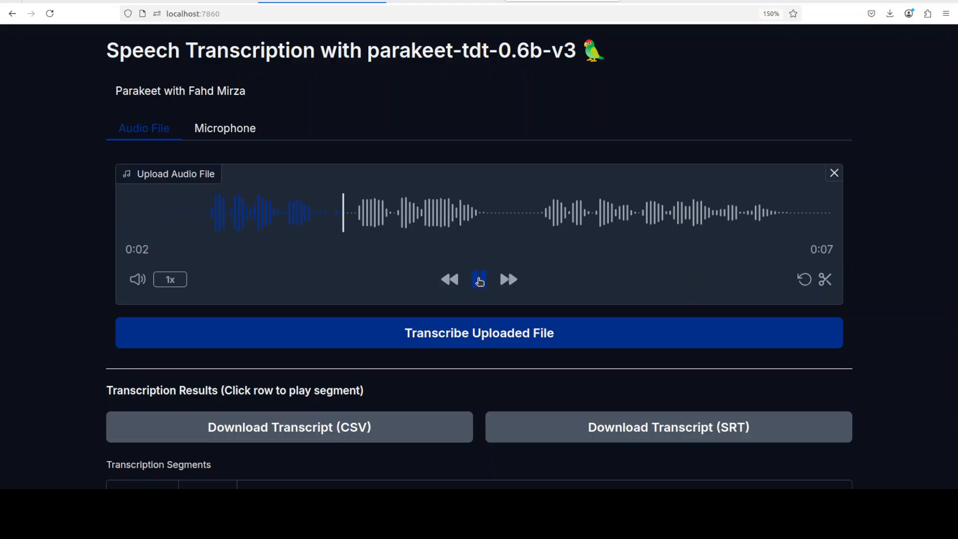
left_click(480, 280)
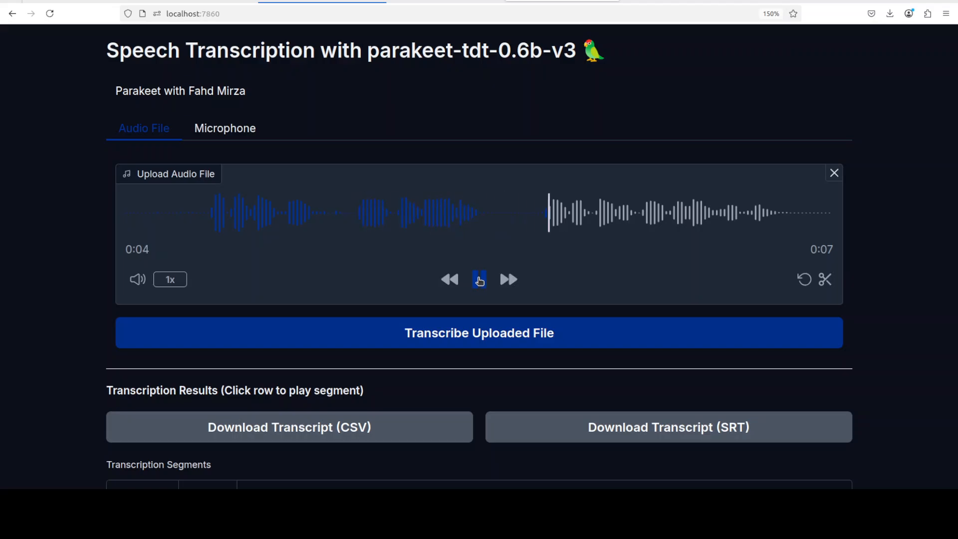
left_click(479, 279)
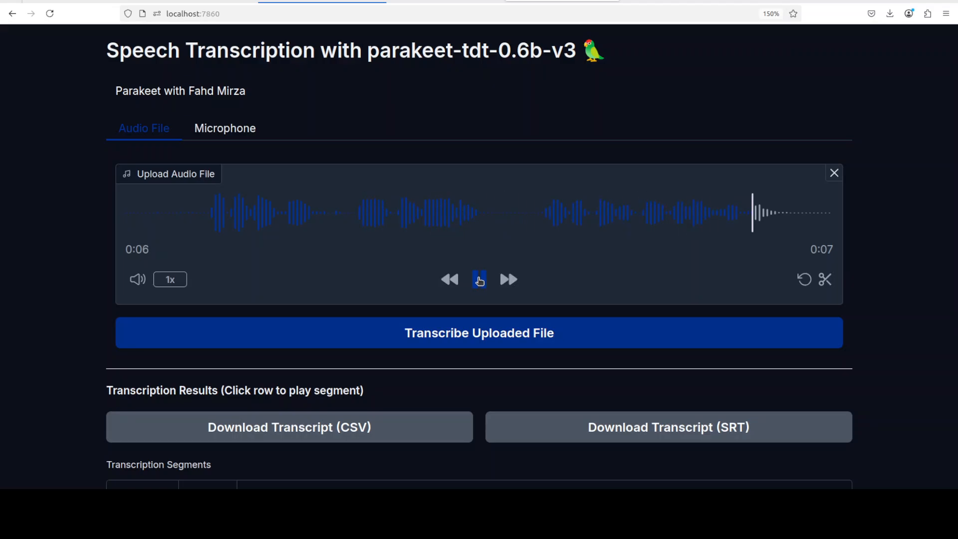
left_click(479, 280)
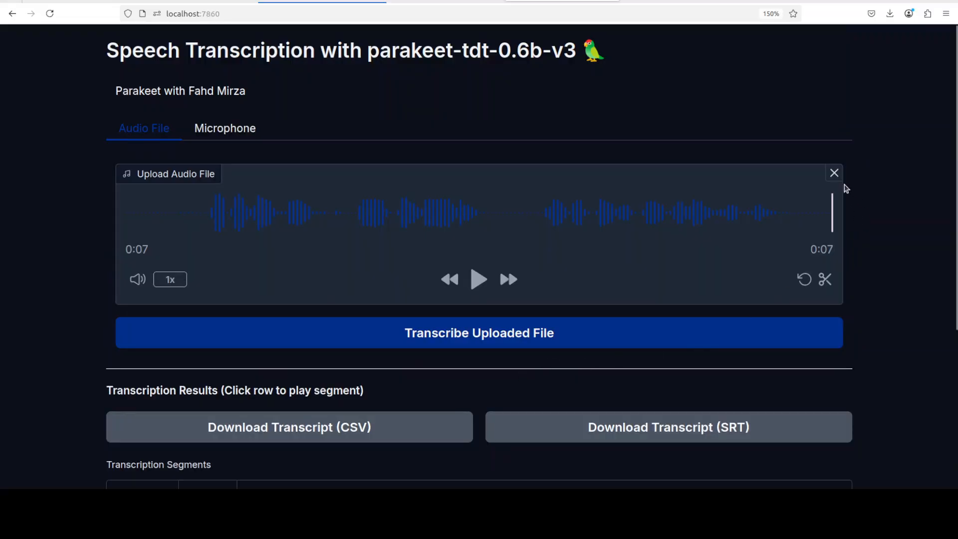
Upload a 20-second clip, transcribe it, and play it, pausing at 0:13.
left_click(175, 173)
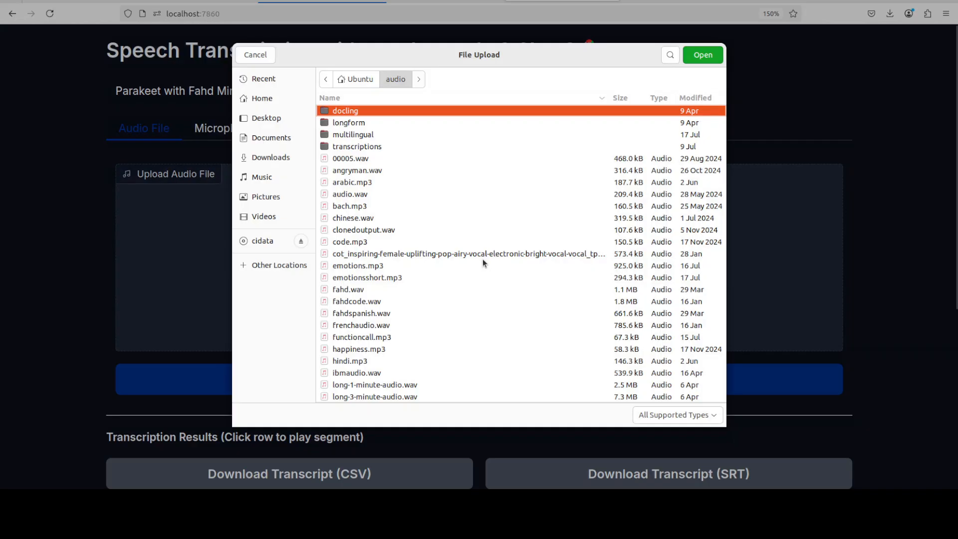
mouse_move(462, 331)
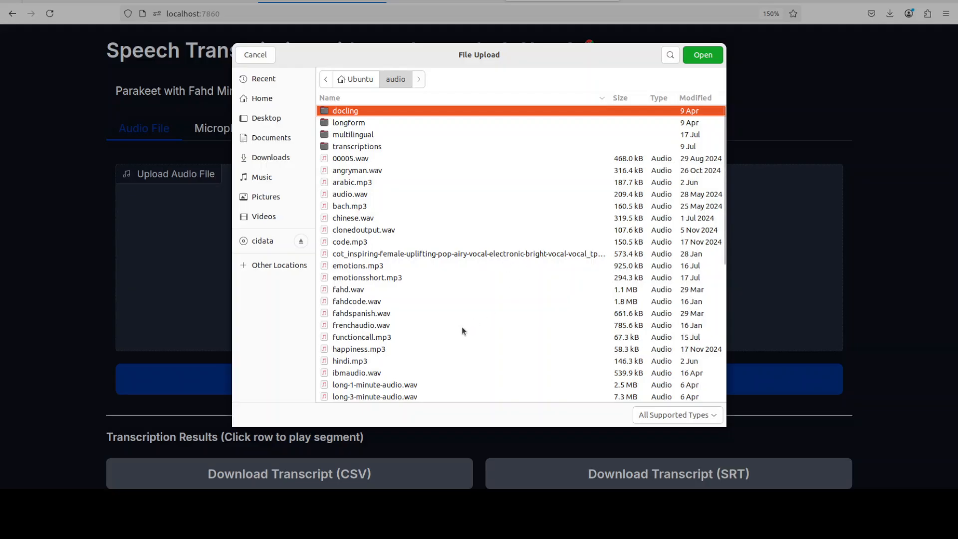
mouse_move(368, 228)
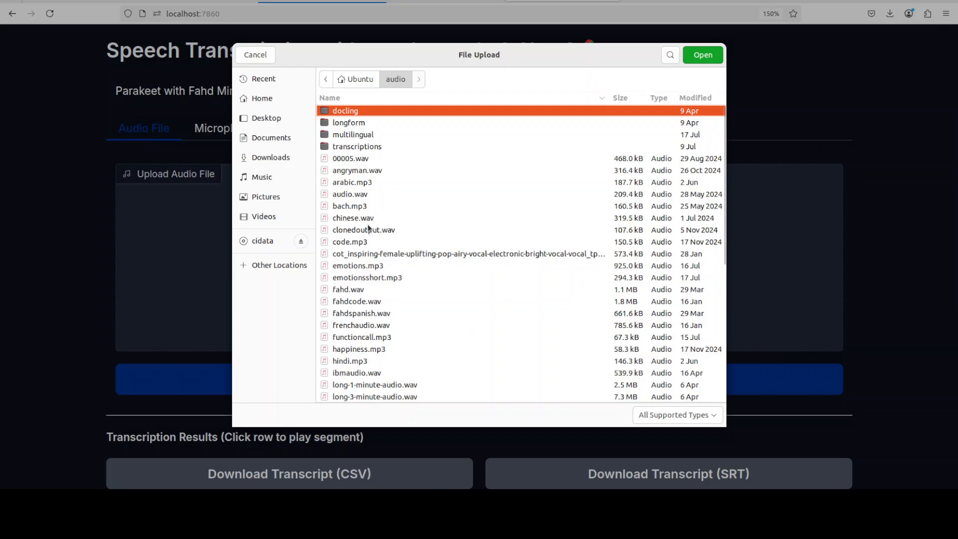
left_click(701, 54)
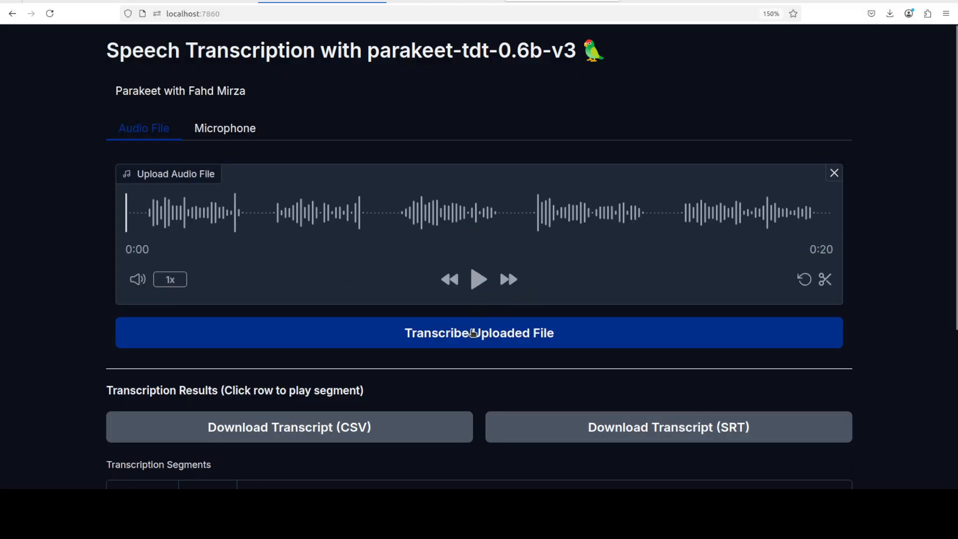
left_click(479, 279)
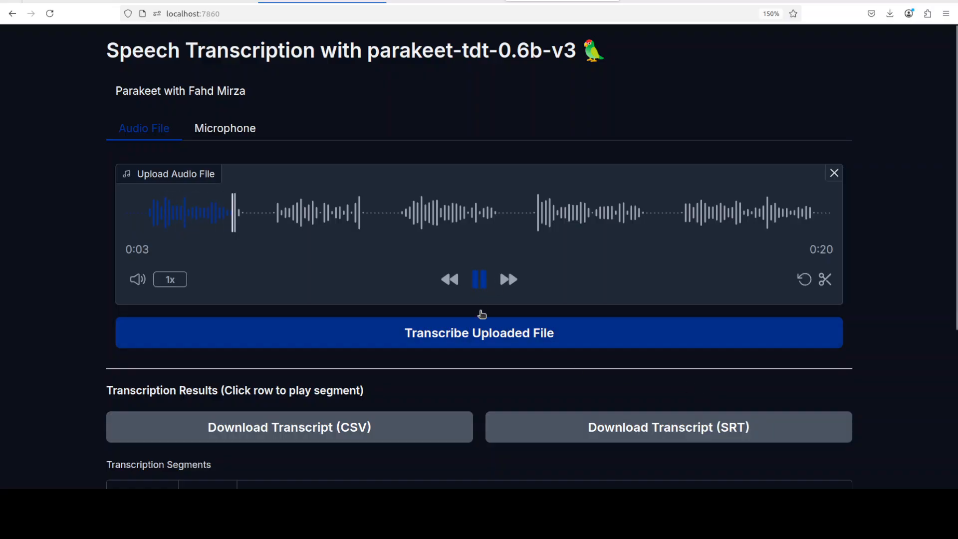
left_click(479, 333)
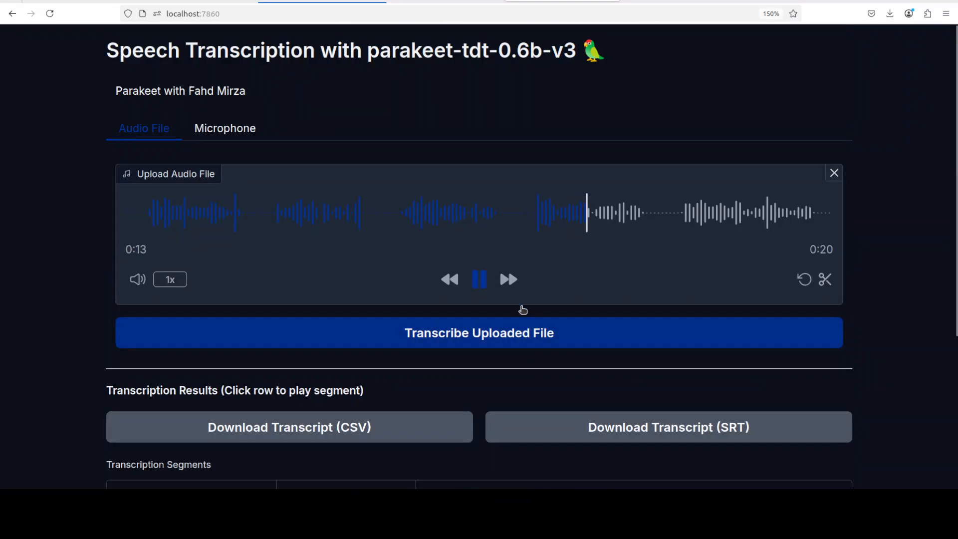
left_click(479, 279)
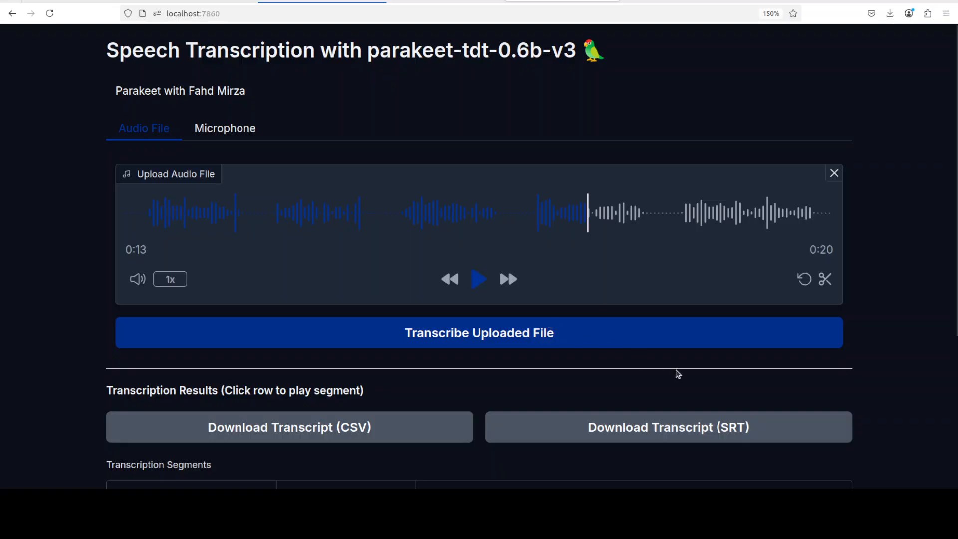
Load and play a 29-second French clip, transcribe it, and scroll to its segments.
left_click(833, 174)
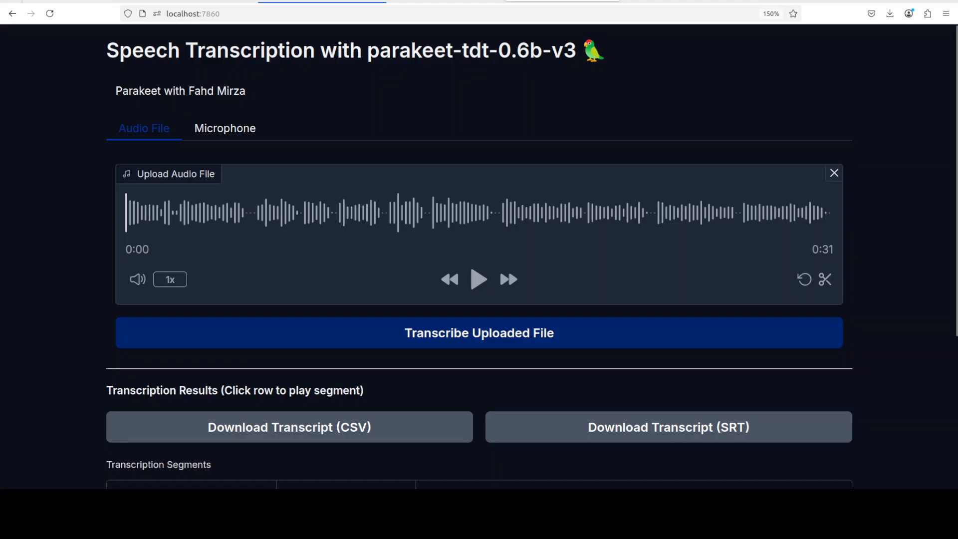
left_click(479, 279)
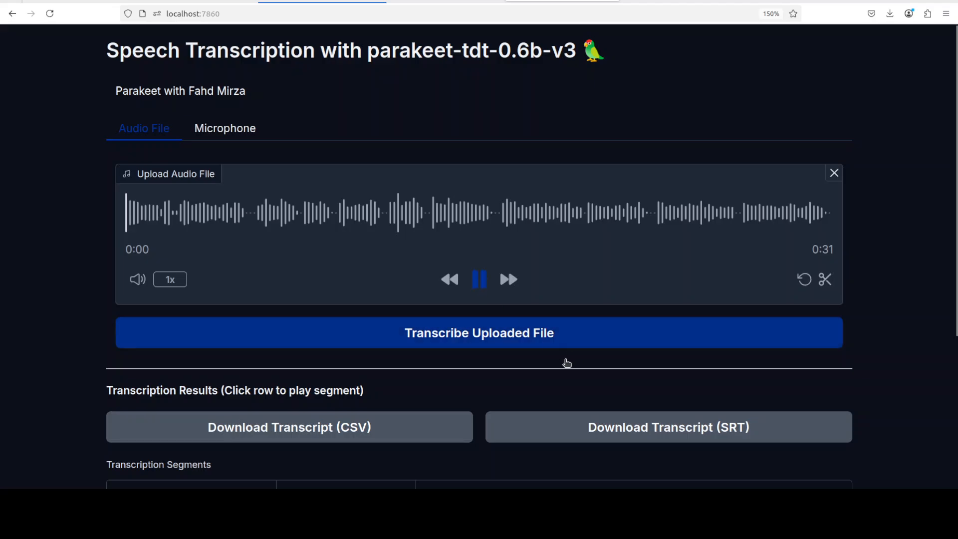
left_click(478, 333)
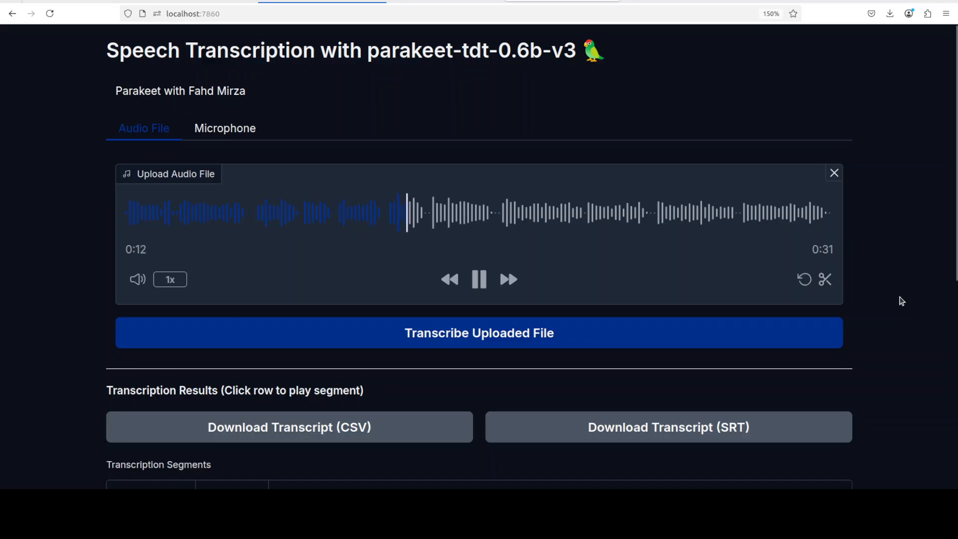
scroll("down", 3)
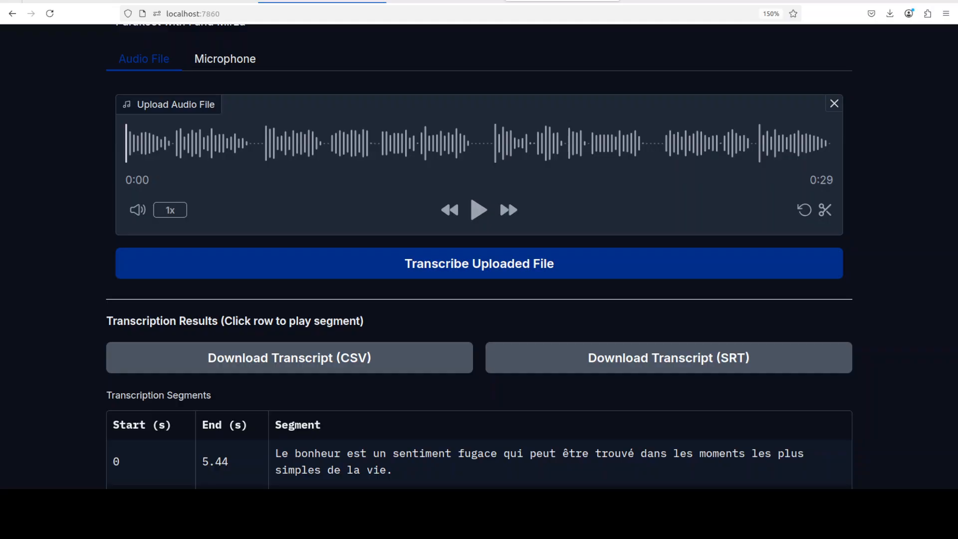
Play and transcribe the German clip, viewing four segments from 'Glück ist ein flüchtiges Gefühl'.
left_click(479, 209)
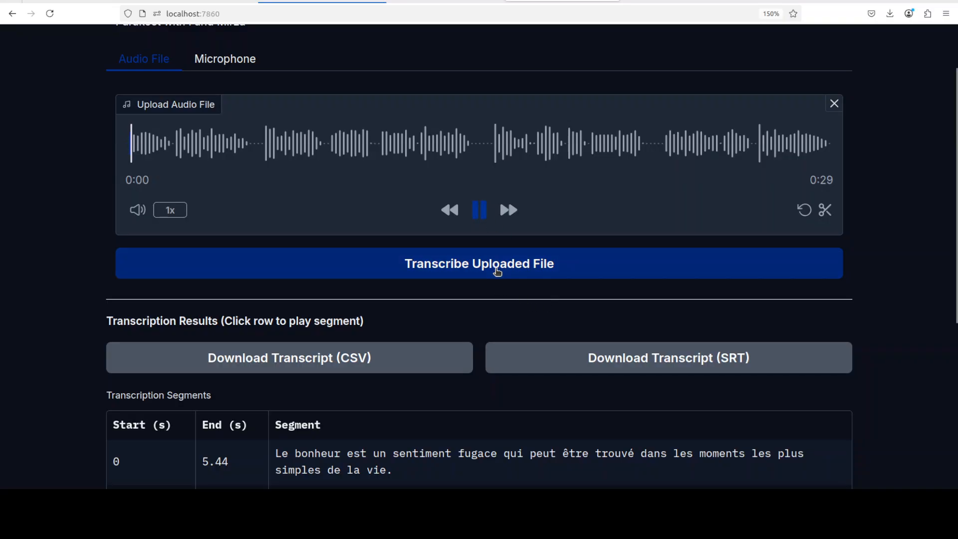
left_click(478, 263)
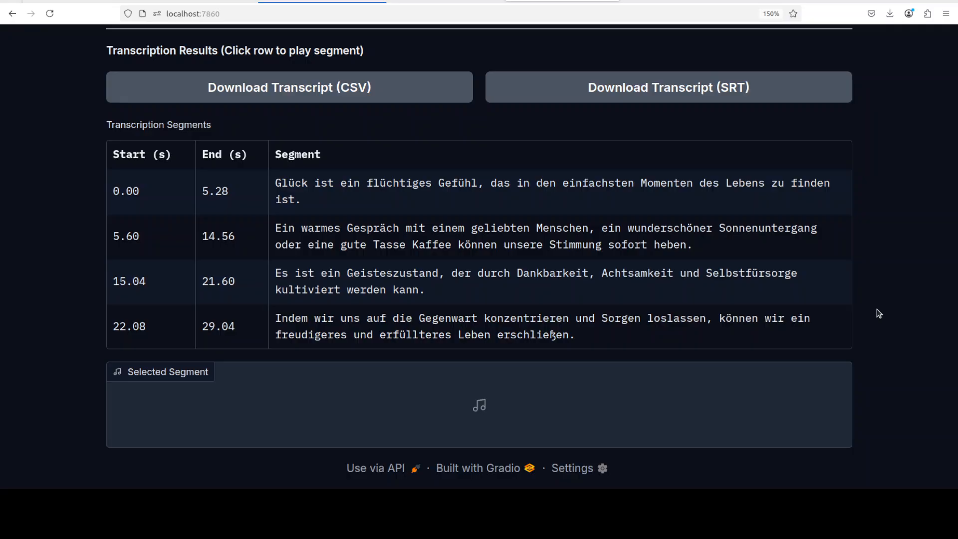
mouse_move(664, 310)
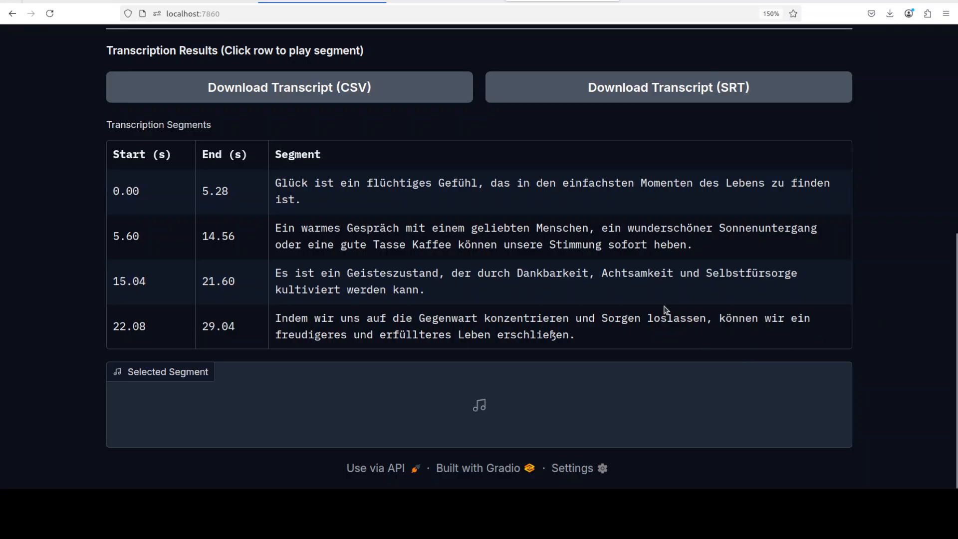
mouse_move(463, 285)
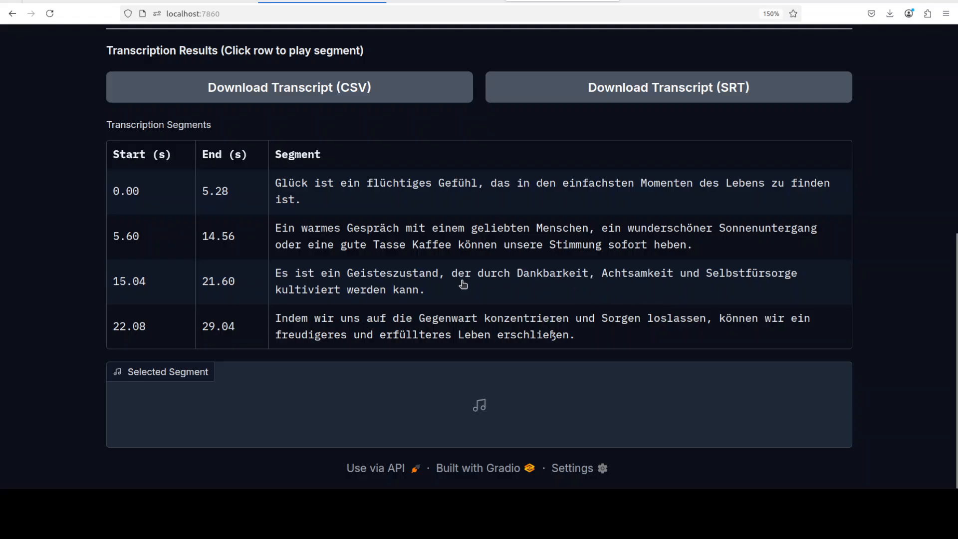
mouse_move(609, 284)
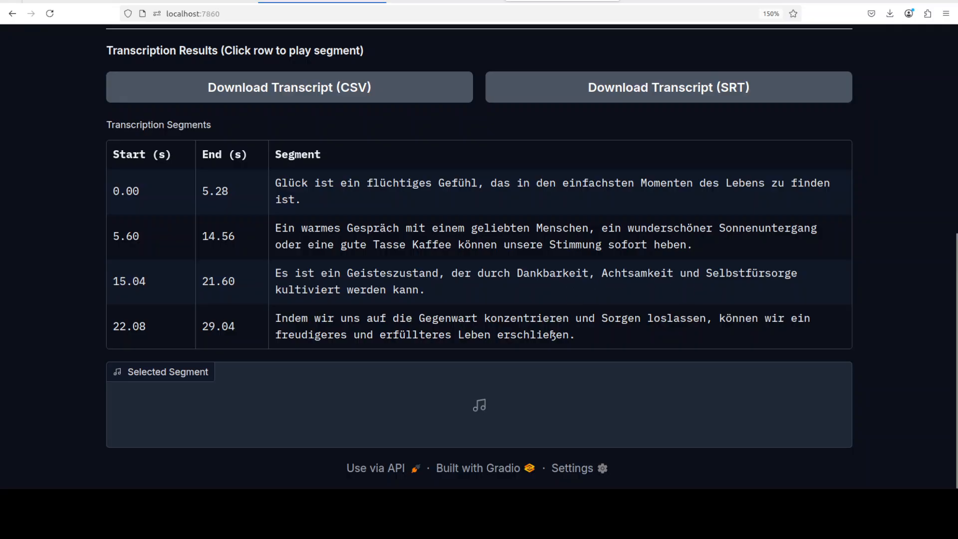
scroll("up", 3)
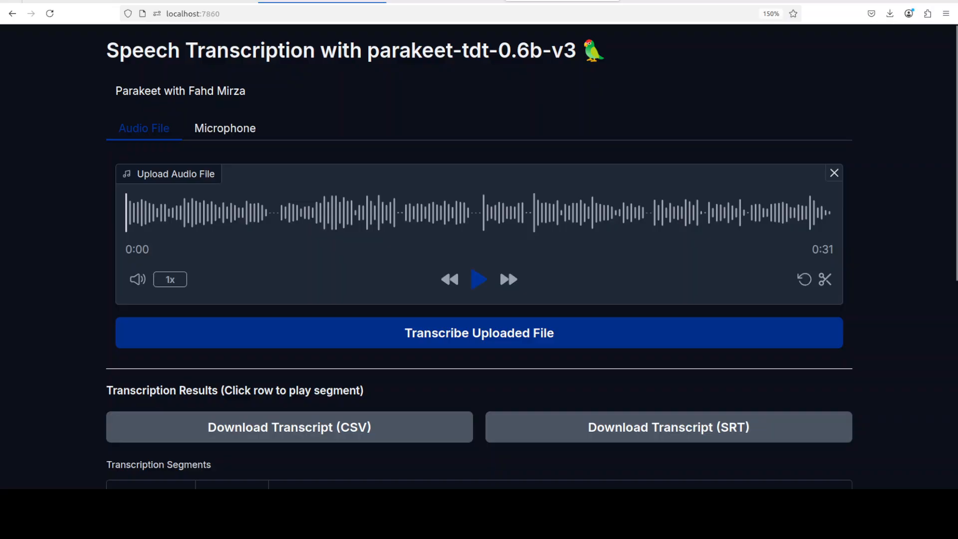
Transcribe the Russian clip and view its four segments spanning 0–31.04 s.
left_click(478, 332)
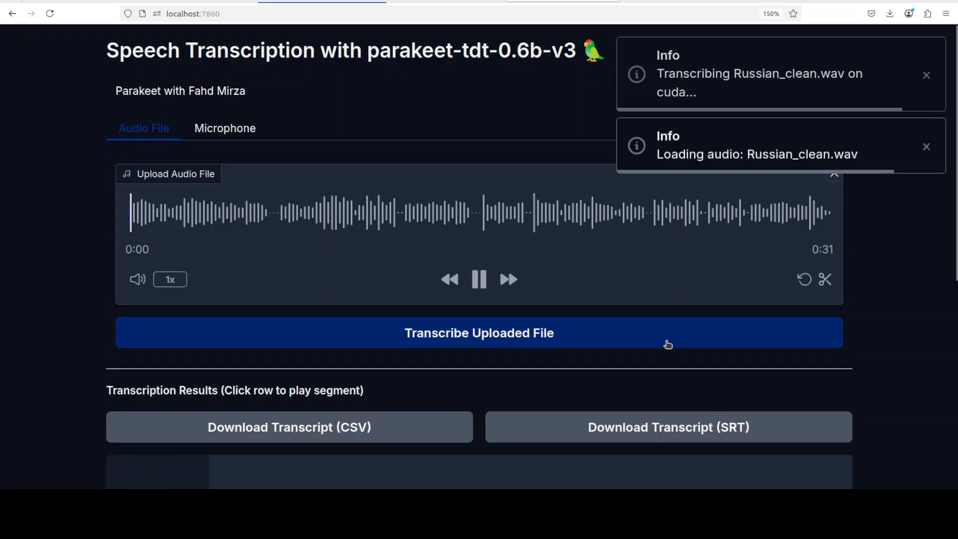
scroll("down", 3)
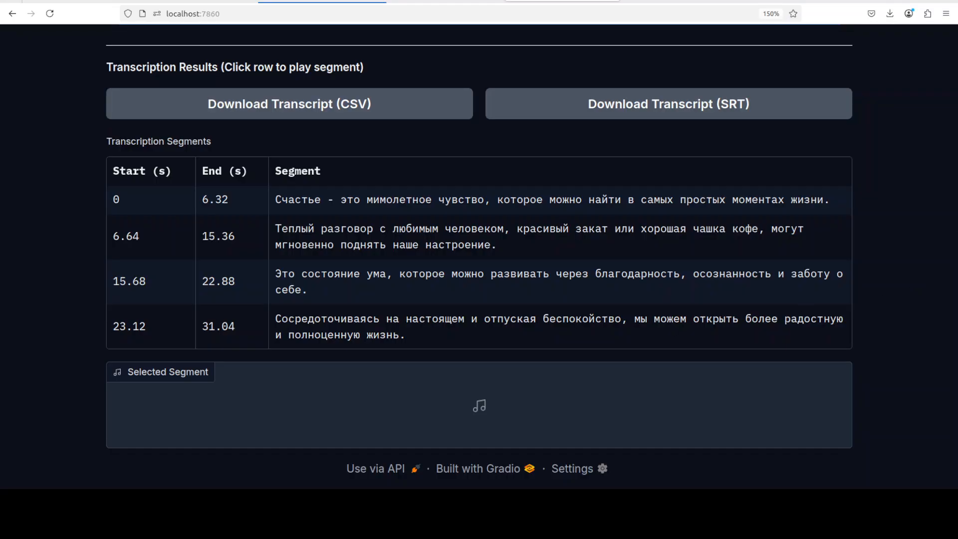
mouse_move(886, 371)
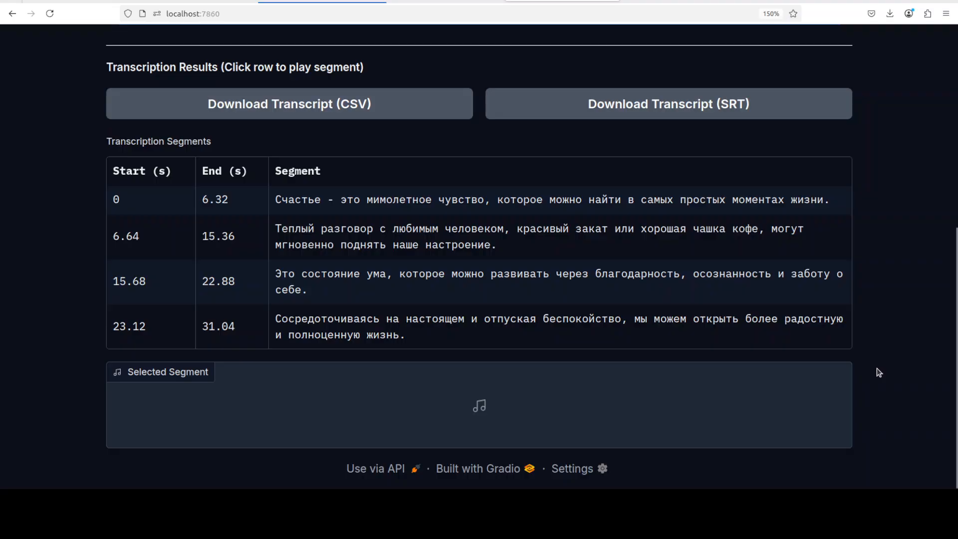
mouse_move(683, 370)
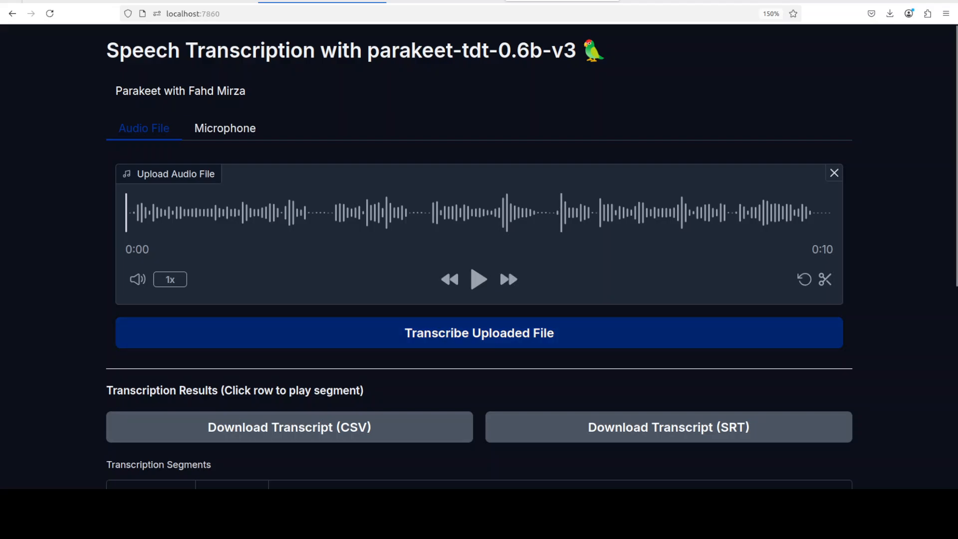
Play the 10-second Portuguese clip and transcribe it into one segment, 0.16–9.92 s.
left_click(479, 280)
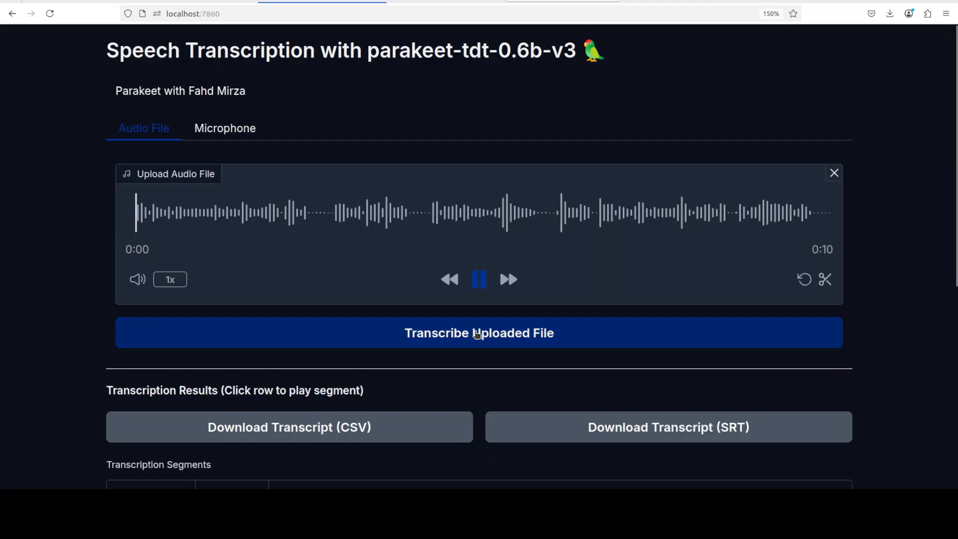
left_click(479, 332)
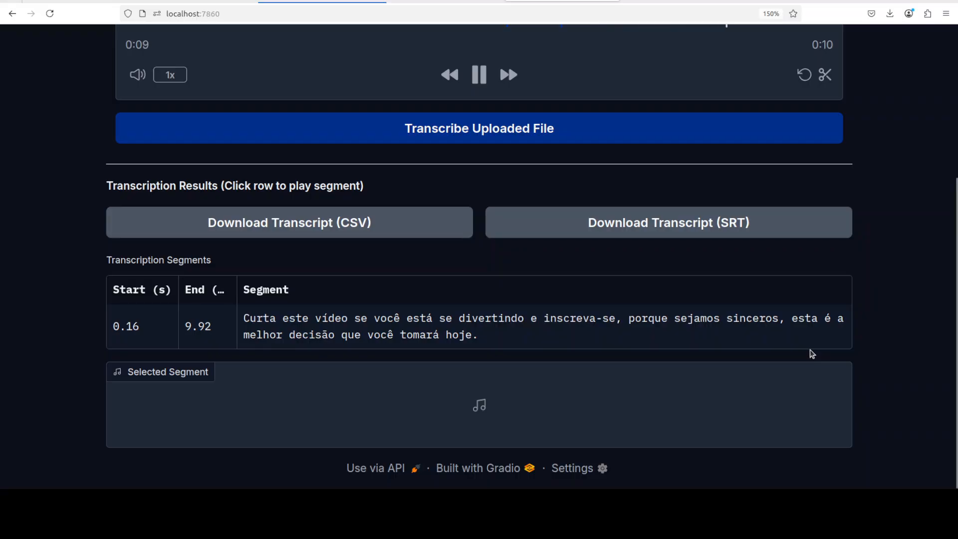
mouse_move(584, 343)
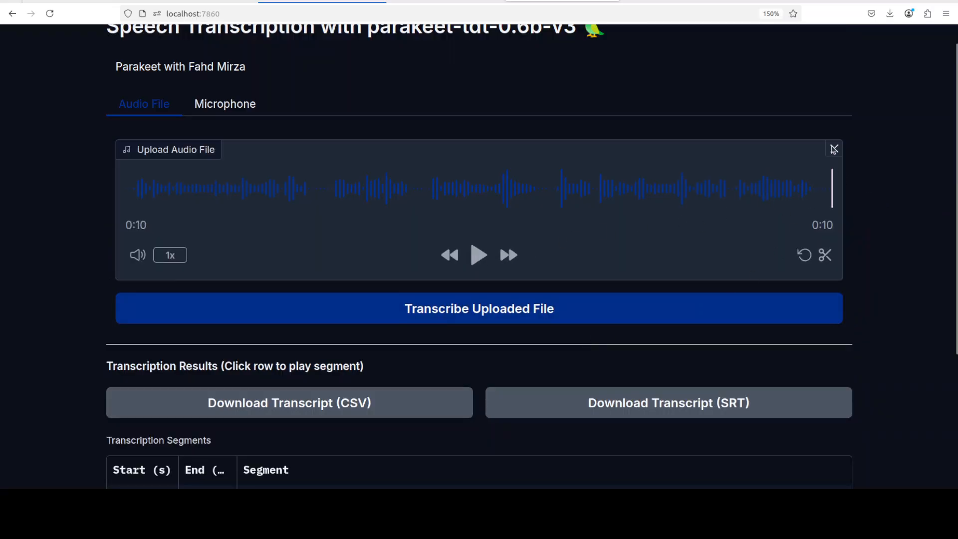
Remove the Portuguese clip and load a new clip from the multilingual folder.
left_click(832, 149)
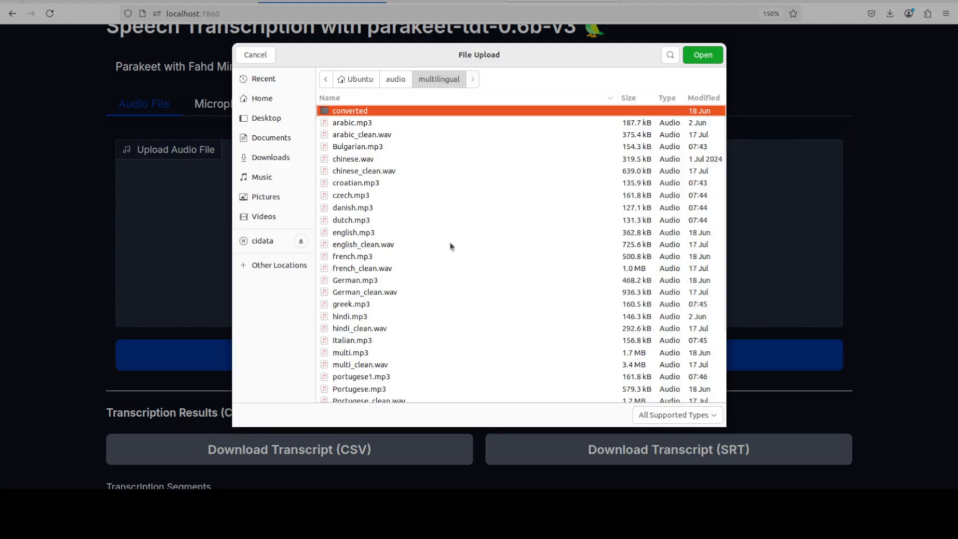
left_click(702, 55)
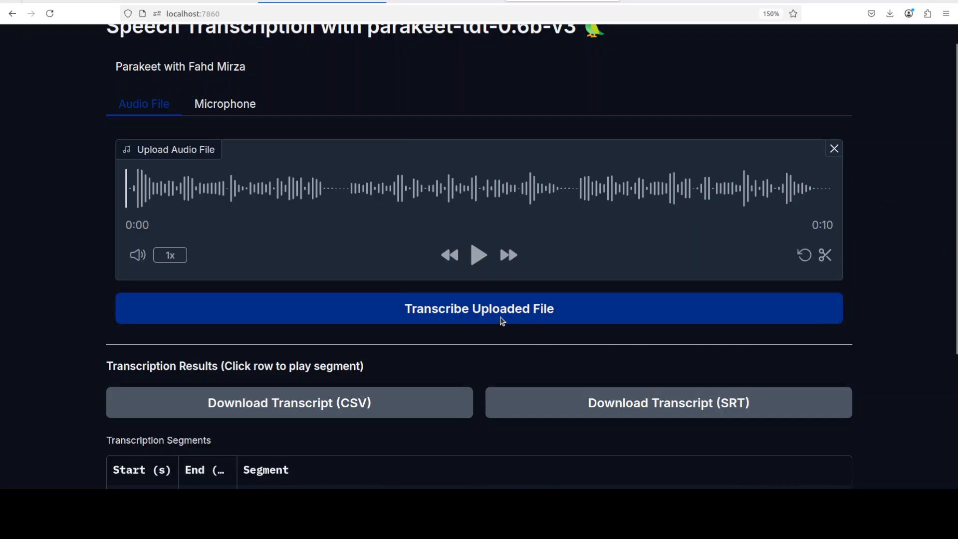
left_click(479, 308)
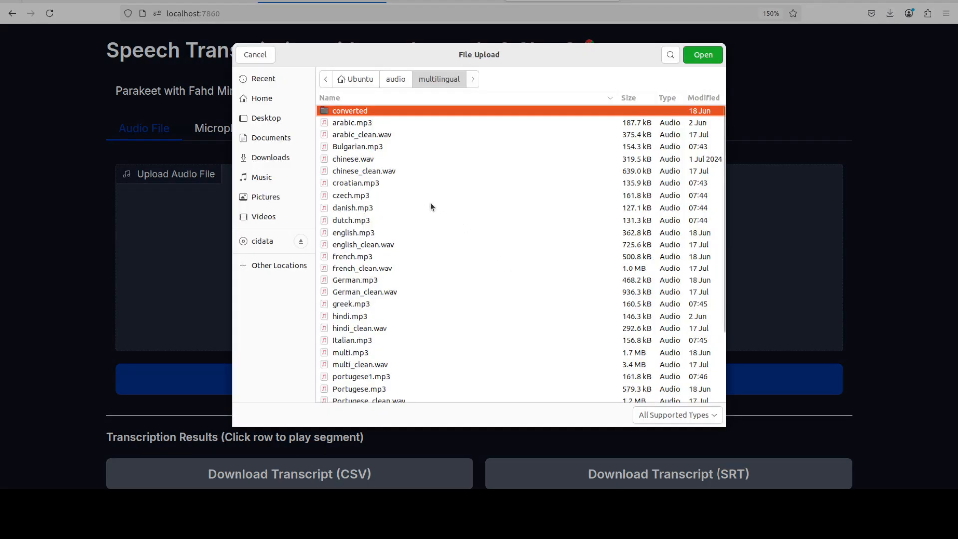
Transcribe the 8-second Croatian clip into two segments (0–8.32 s), then remove it.
left_click(702, 55)
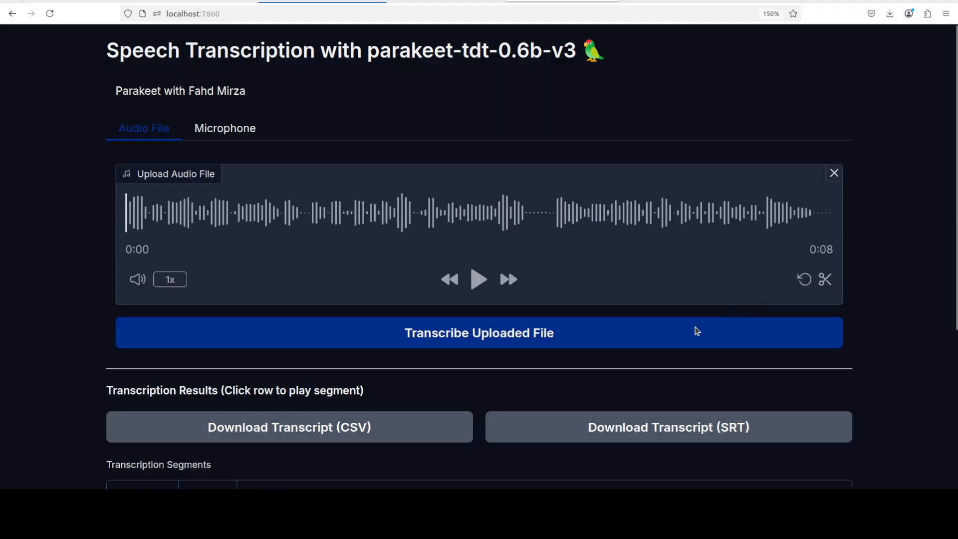
left_click(479, 279)
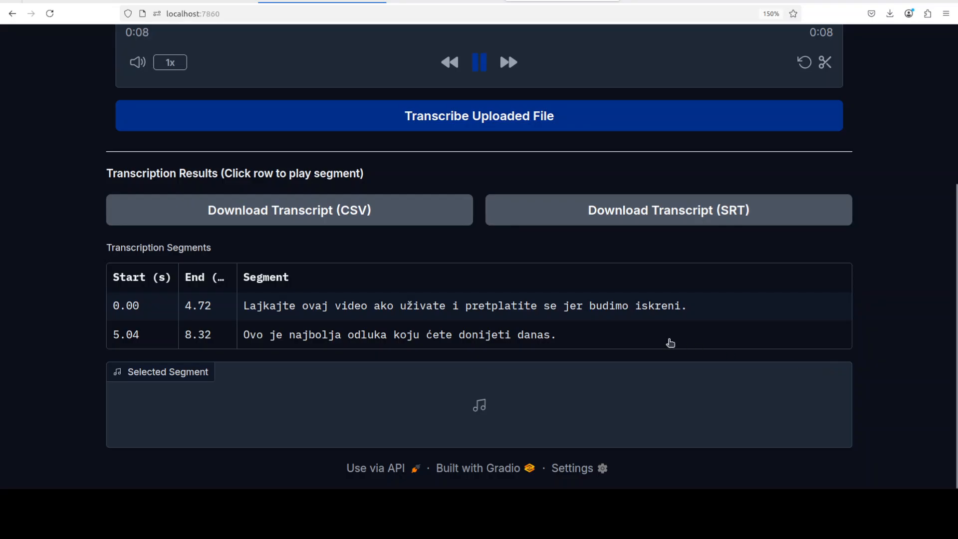
scroll("up", 3)
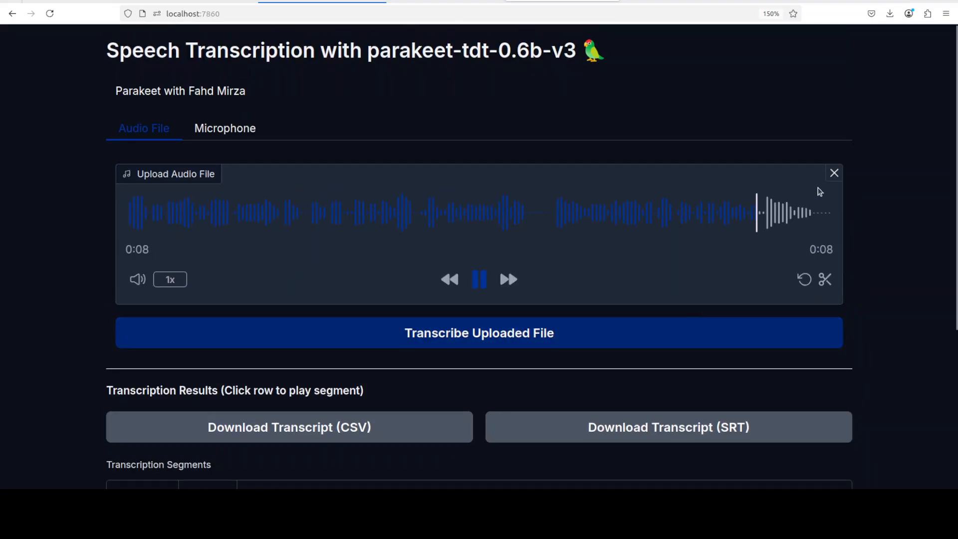
left_click(833, 174)
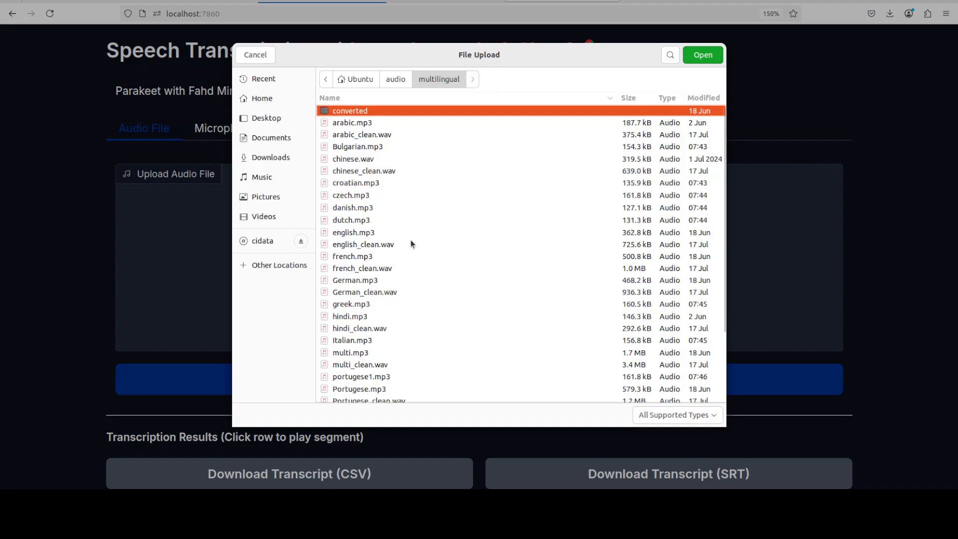
Load a new 10-second clip from the multilingual folder and play it back.
left_click(702, 54)
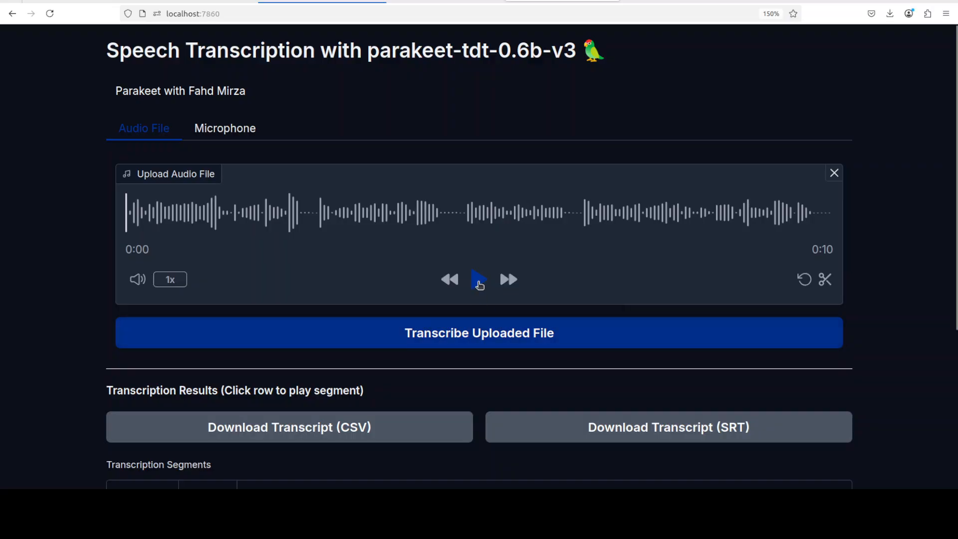
left_click(479, 332)
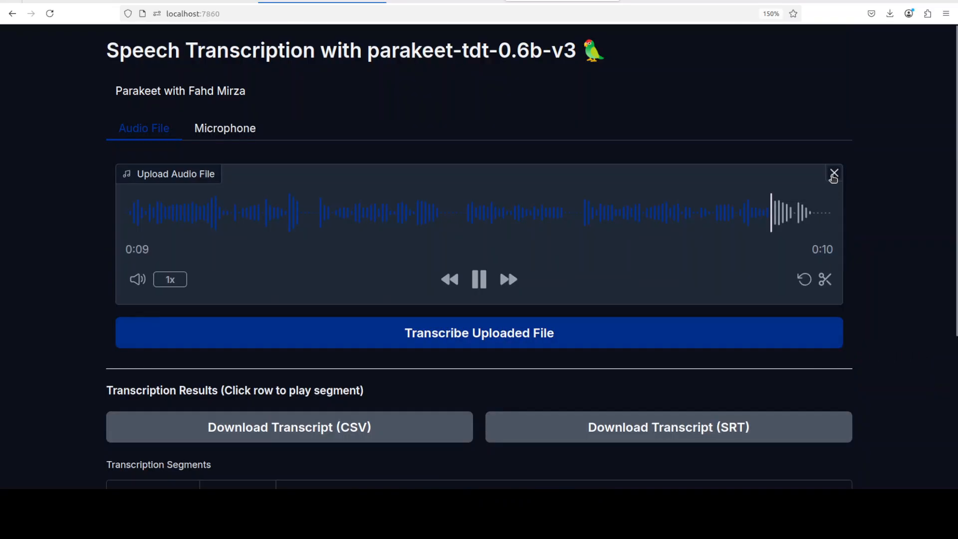
Replace the clip with danish.mp3, transcribe it into one segment and play it.
left_click(833, 174)
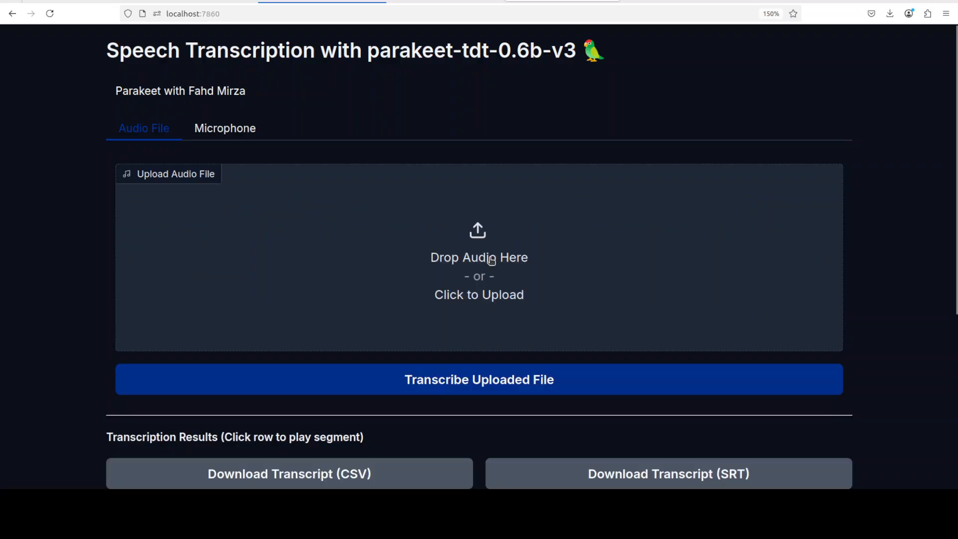
left_click(479, 295)
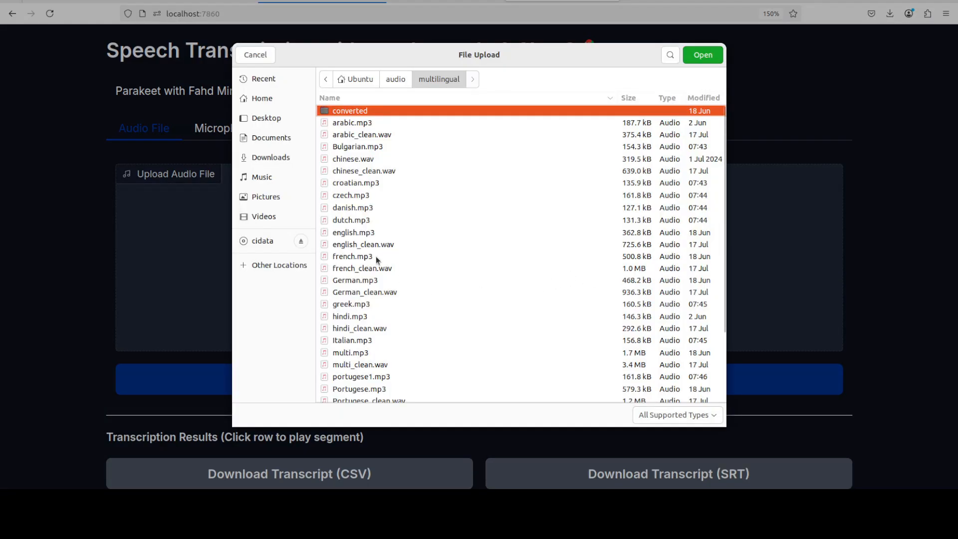
left_click(254, 55)
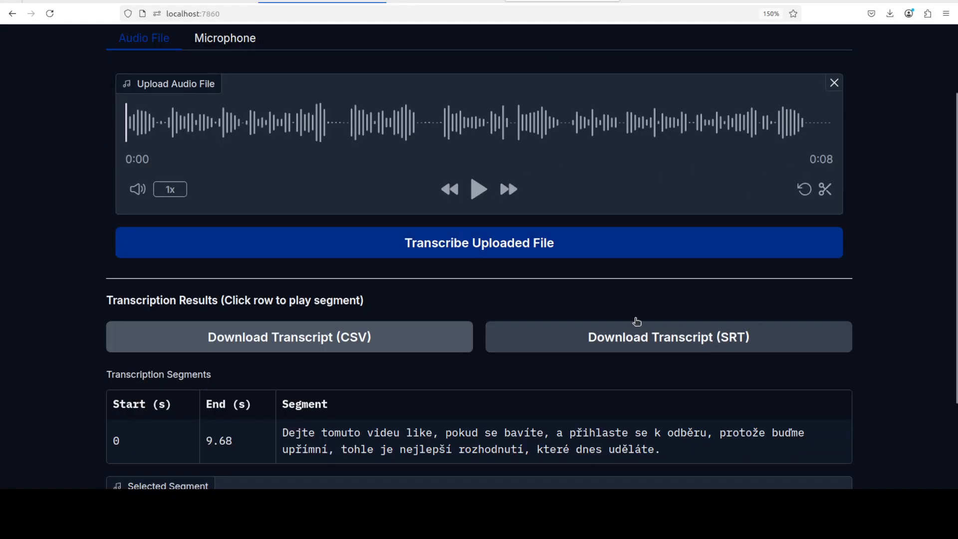
left_click(478, 242)
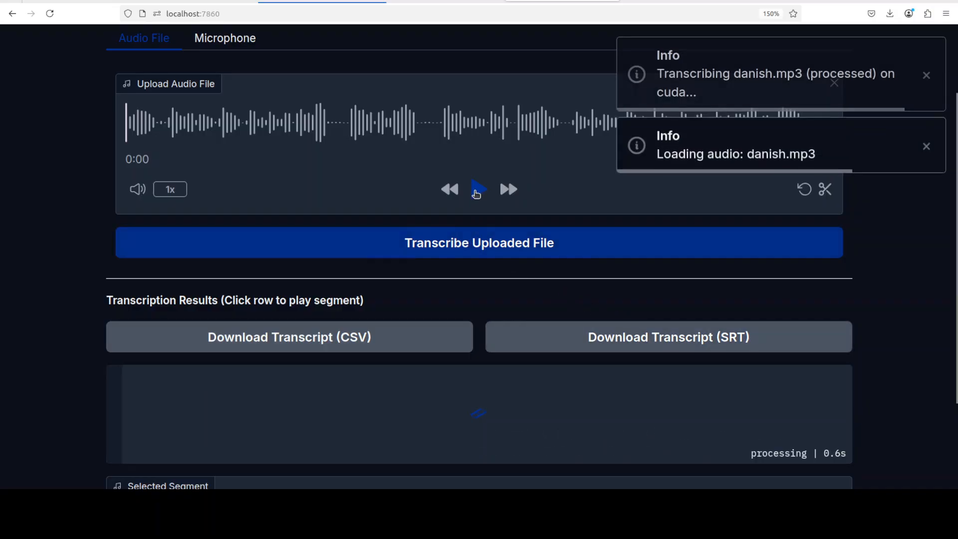
left_click(479, 189)
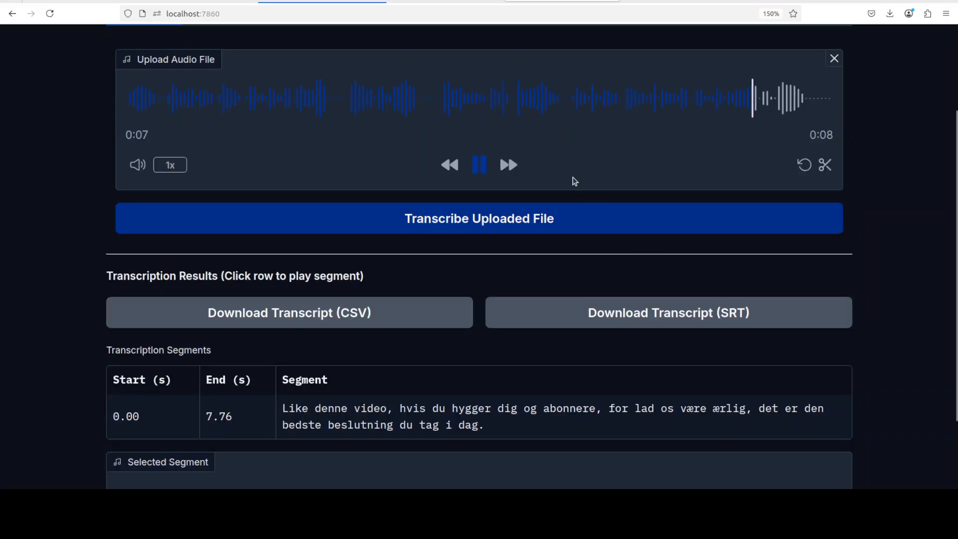
Load the Dutch clip, transcribe it into one segment, then clear the uploader.
left_click(833, 58)
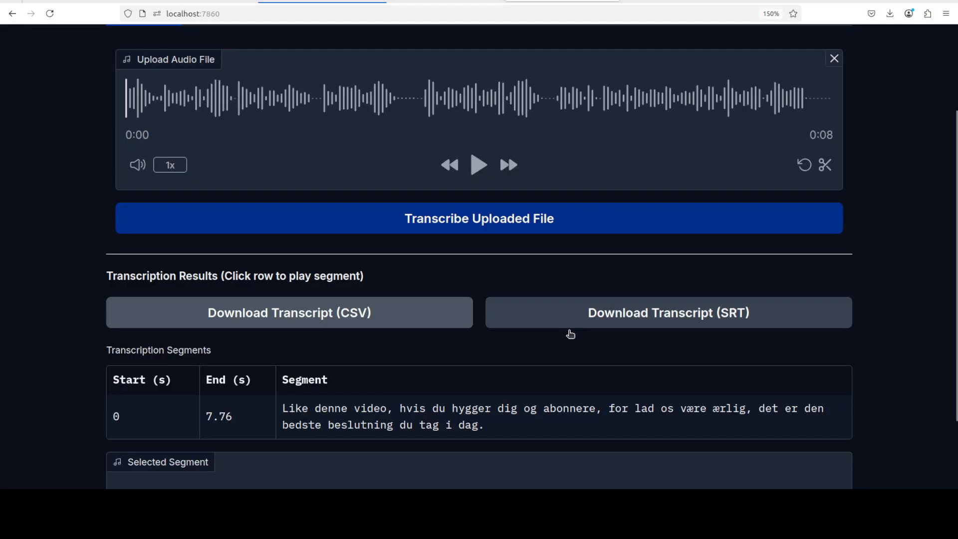
left_click(479, 218)
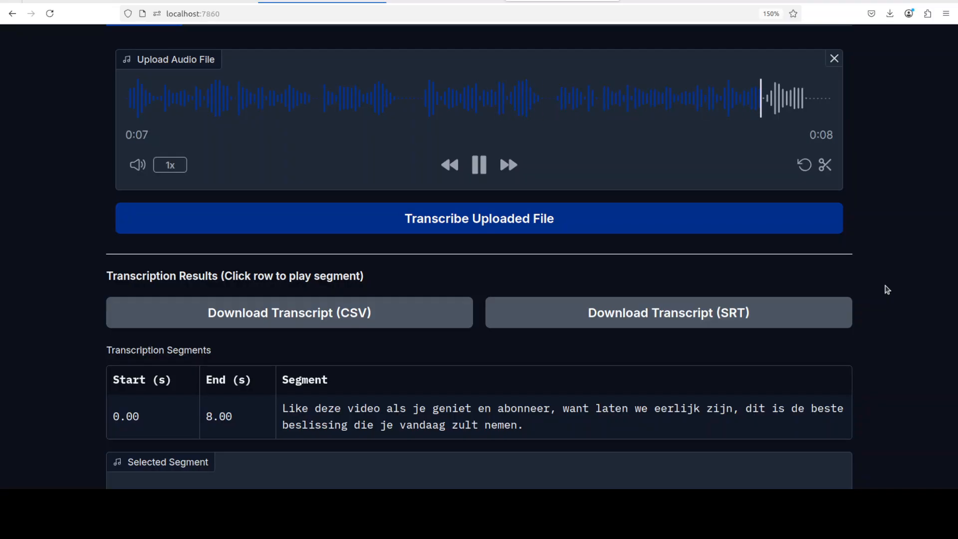
left_click(832, 58)
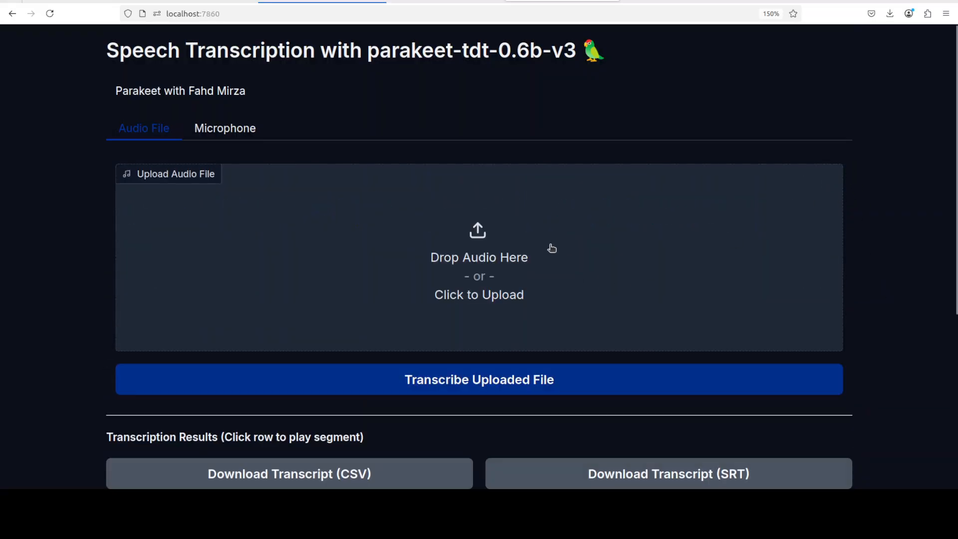
Play and transcribe the 23-second English clip into four segments (0–22.56 s), then remove it.
left_click(479, 269)
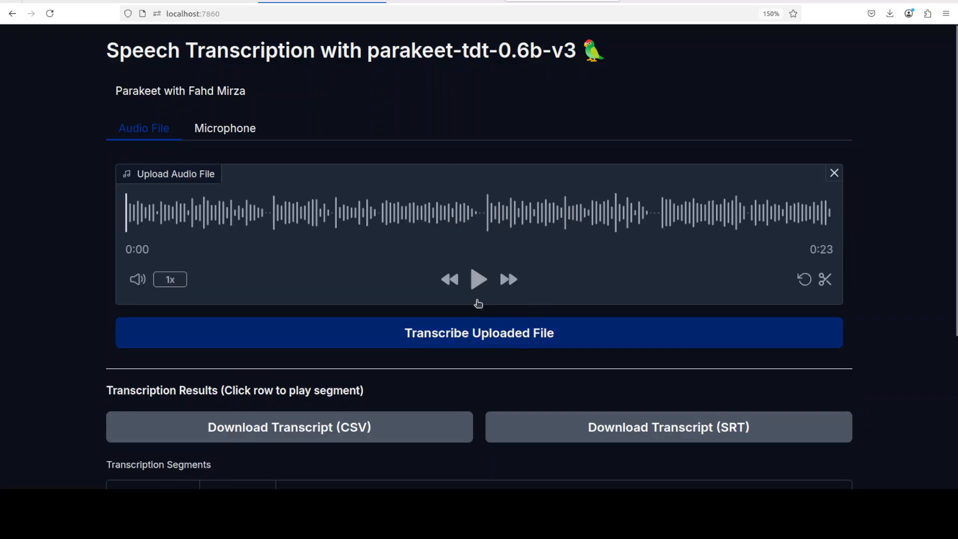
left_click(479, 333)
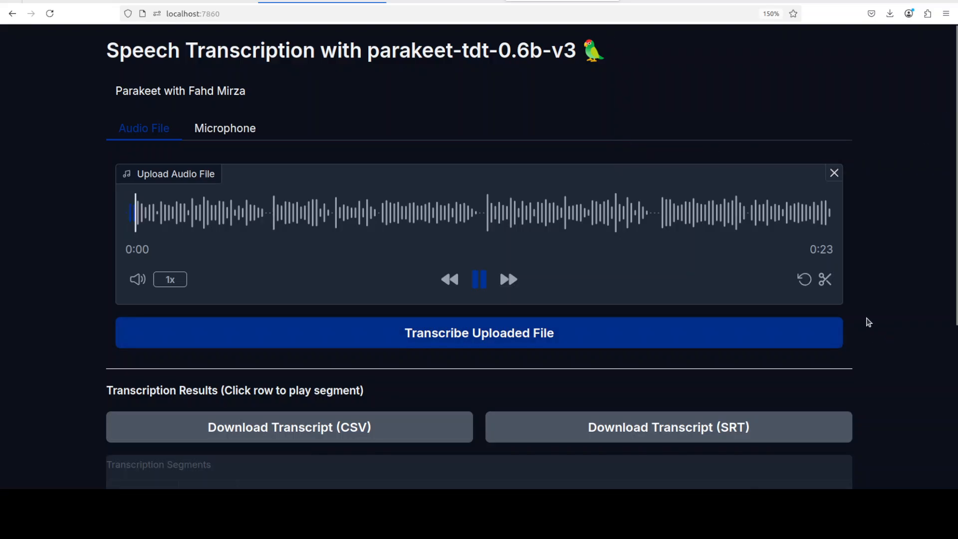
left_click(479, 332)
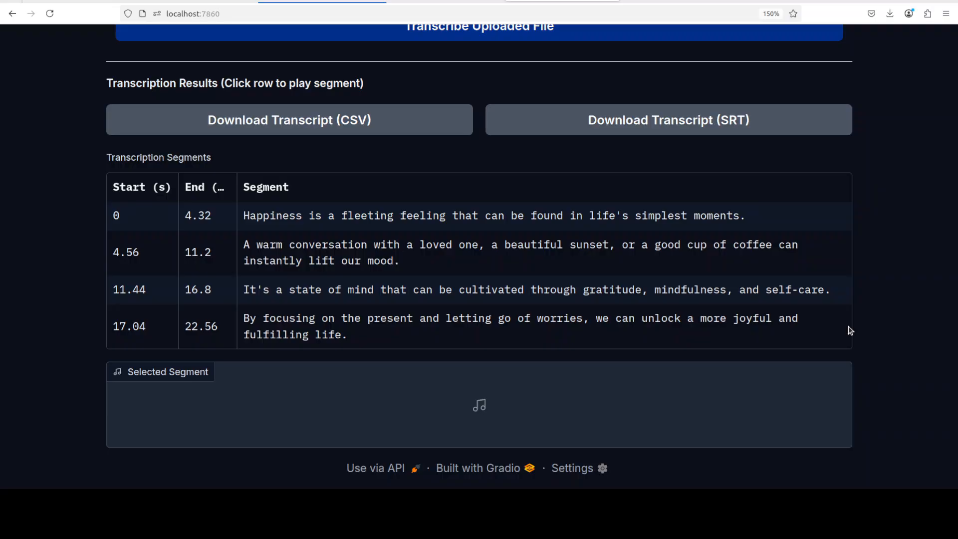
mouse_move(503, 323)
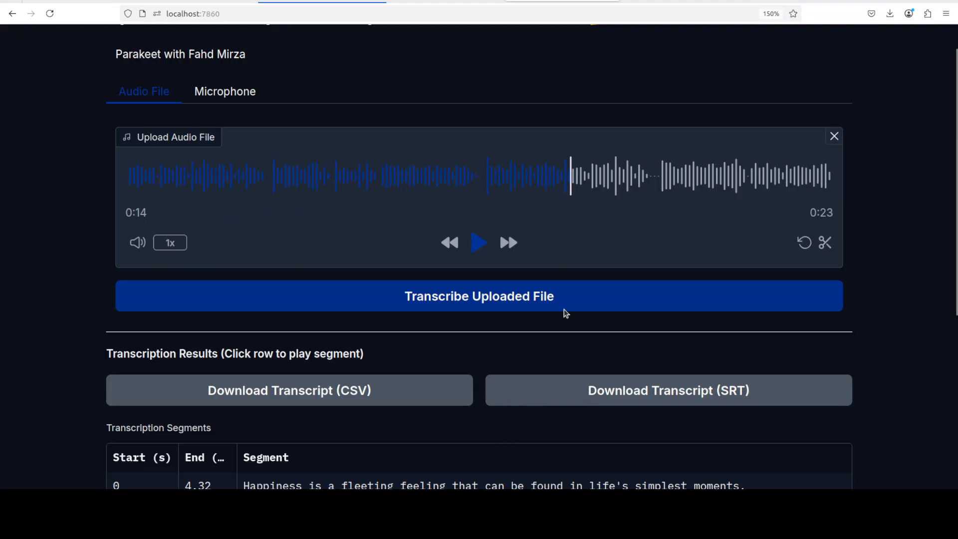
left_click(833, 136)
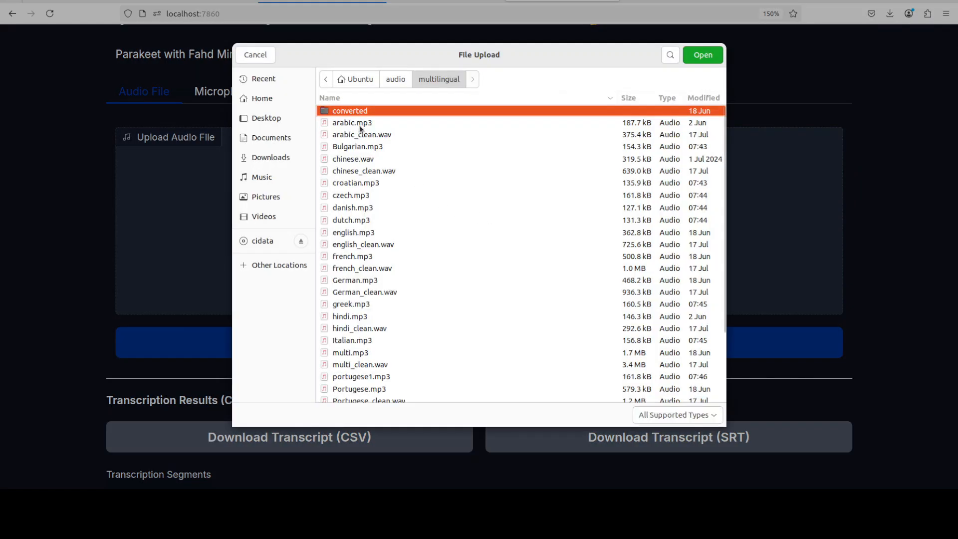
Load the 12-second arabic.mp3, play it and start transcription.
left_click(702, 54)
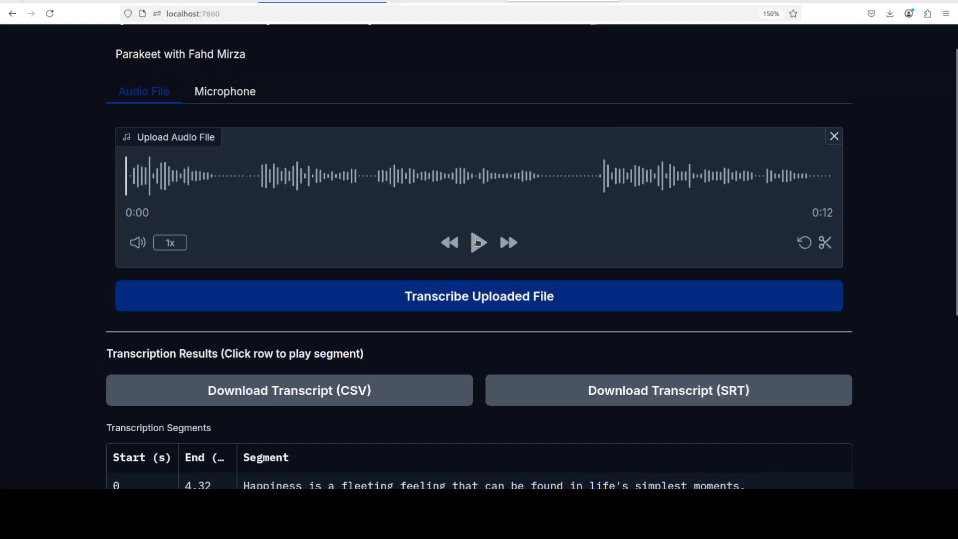
left_click(479, 243)
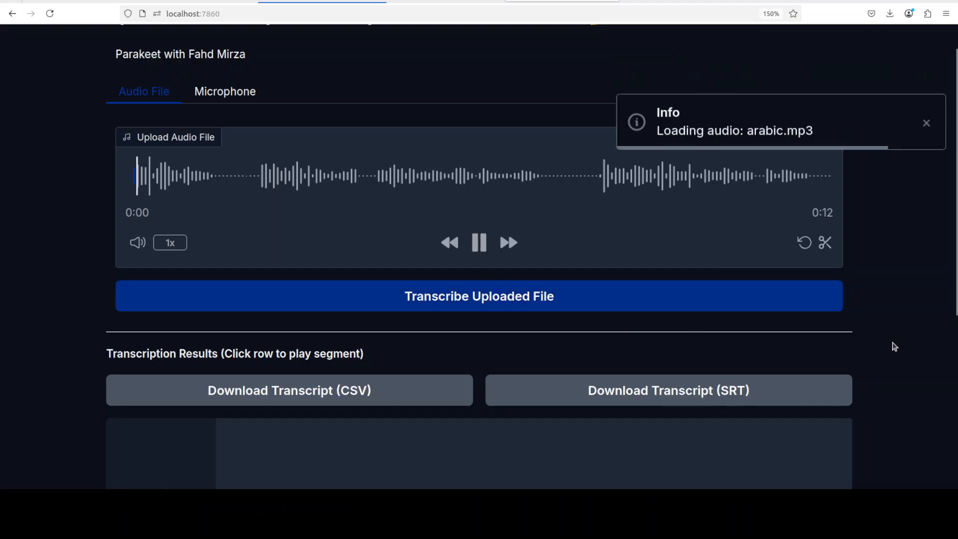
left_click(479, 295)
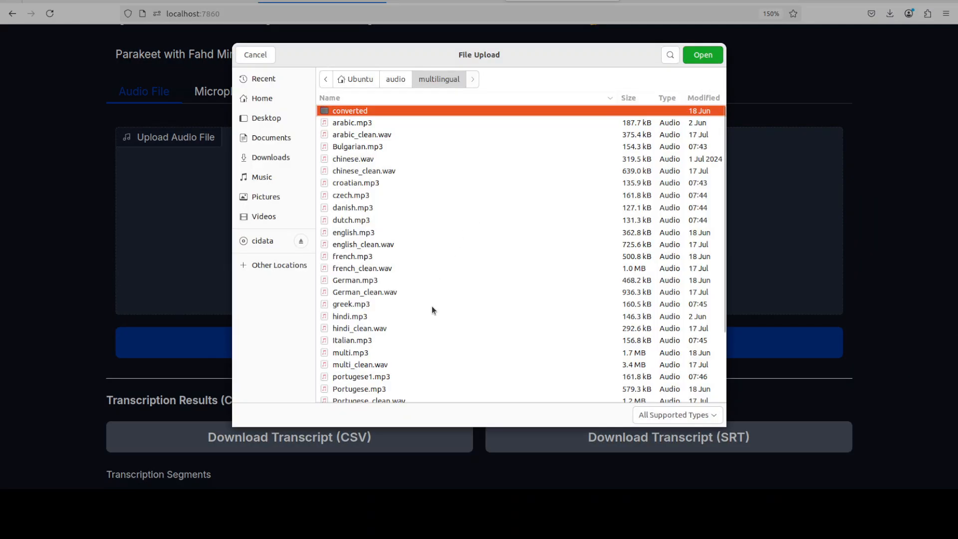
mouse_move(357, 231)
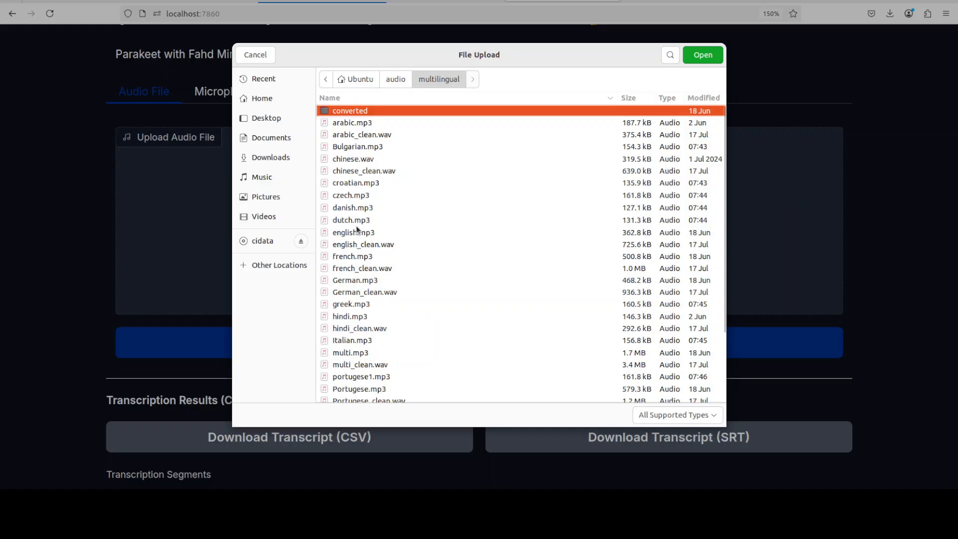
mouse_move(346, 301)
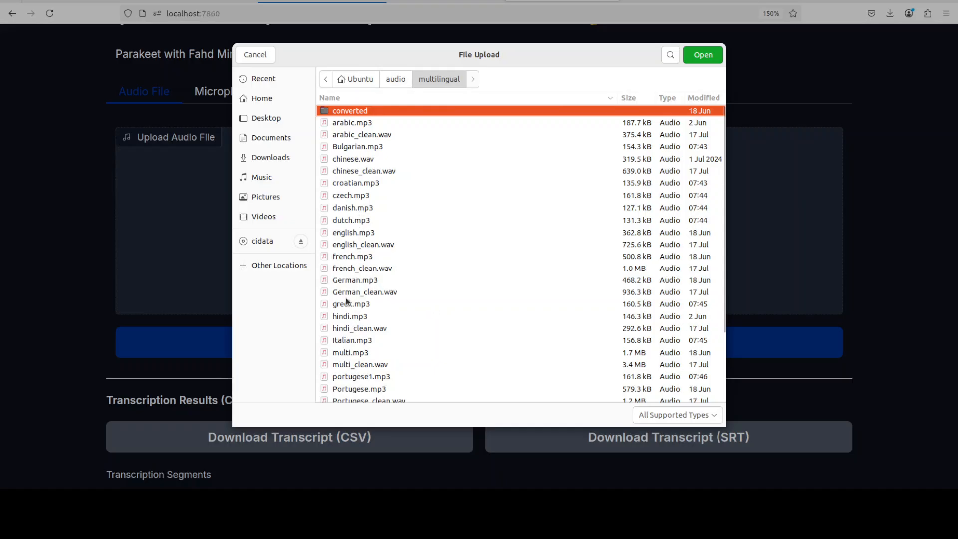
Load another 10-second clip from the multilingual folder and play it.
left_click(702, 55)
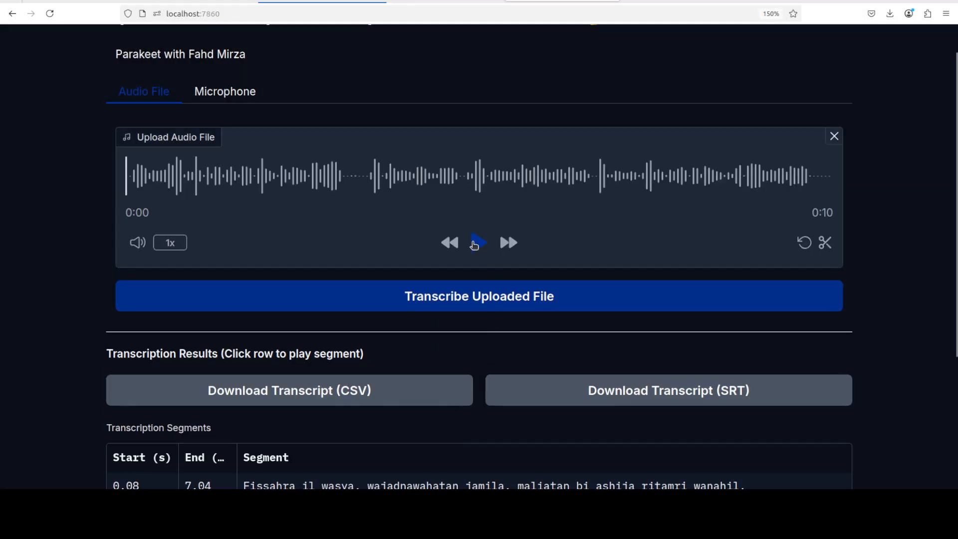
left_click(479, 296)
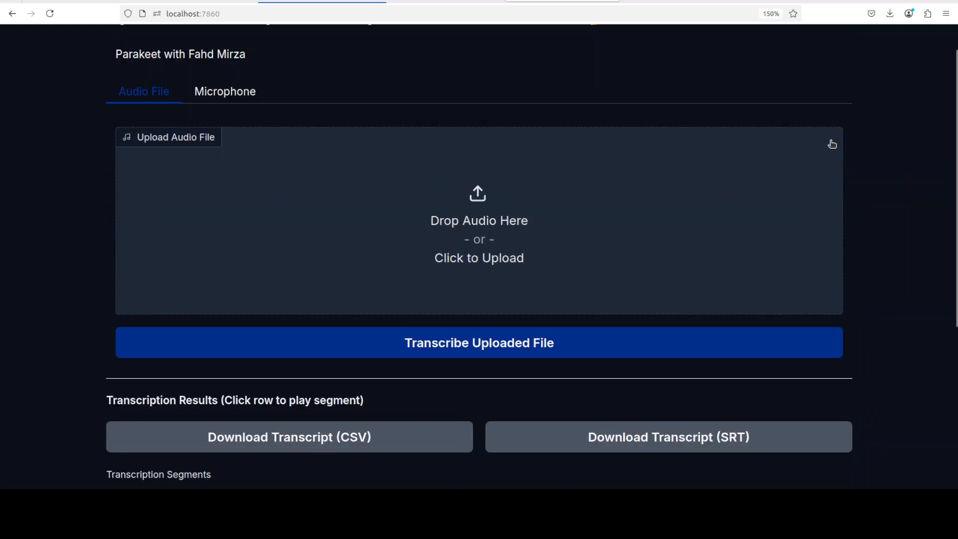
Load the 10-second Greek clip from the multilingual folder and play it.
left_click(478, 232)
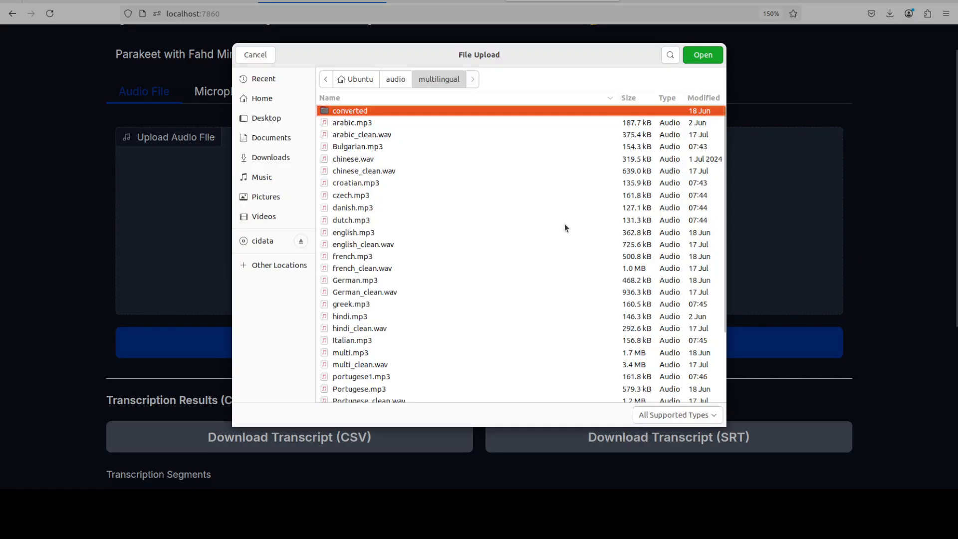
scroll("down", 3)
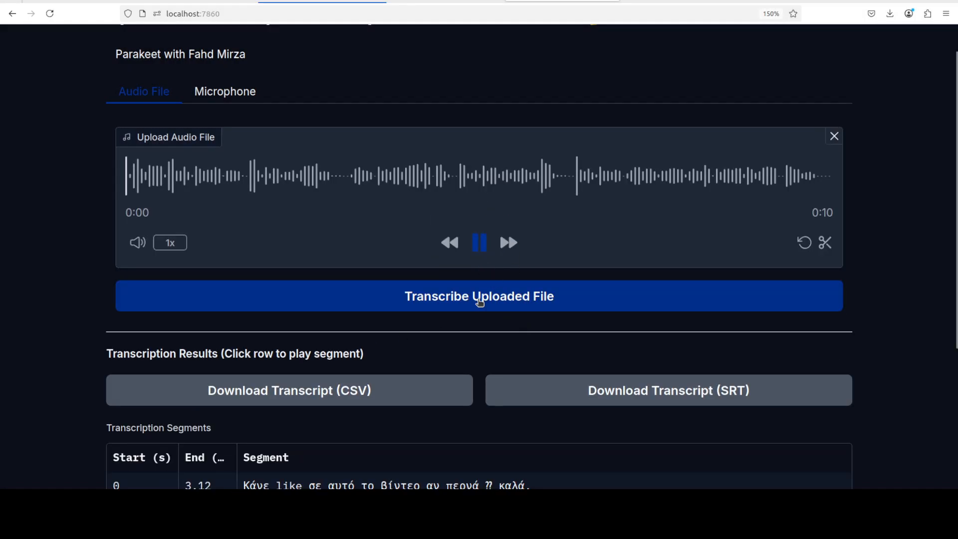
left_click(479, 296)
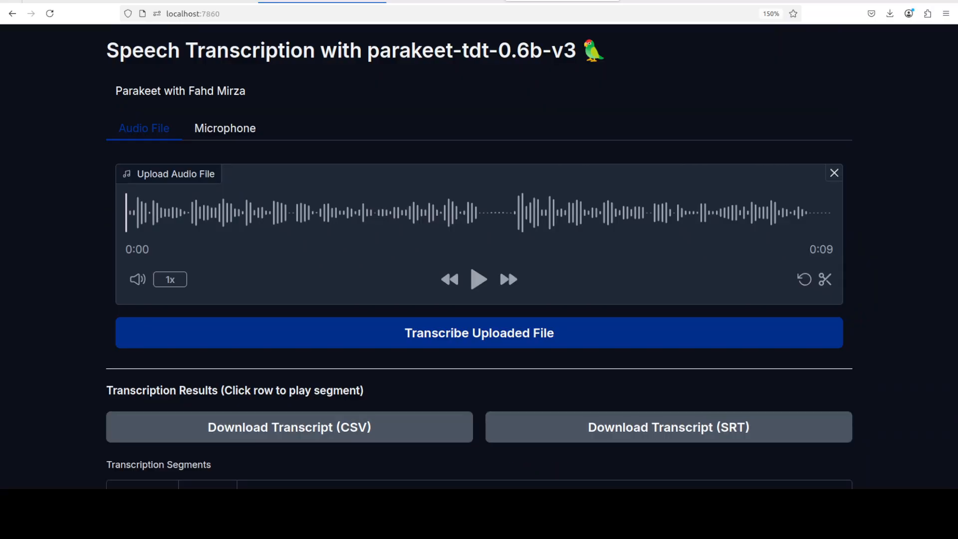
Replace the loaded clip with a 7-second clip, play it, and scroll the table.
left_click(478, 280)
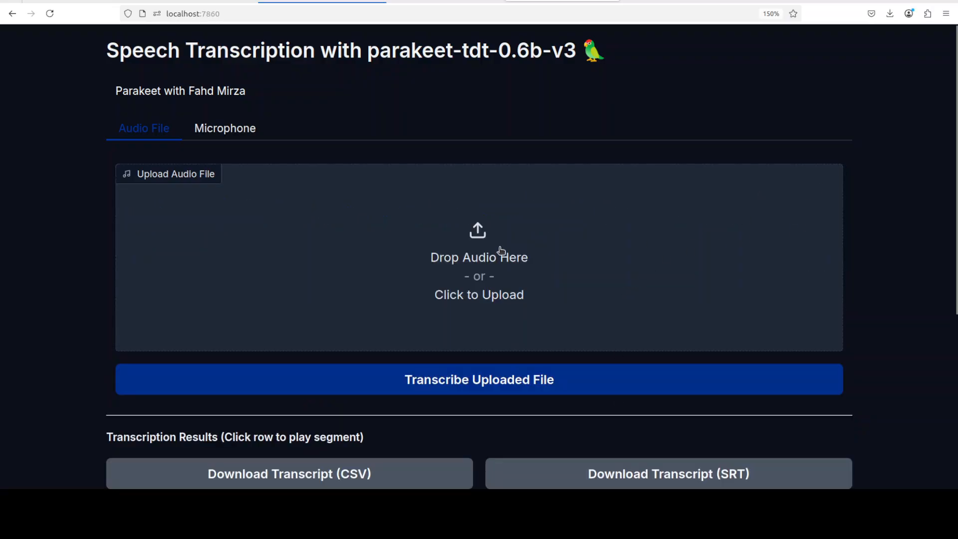
left_click(479, 257)
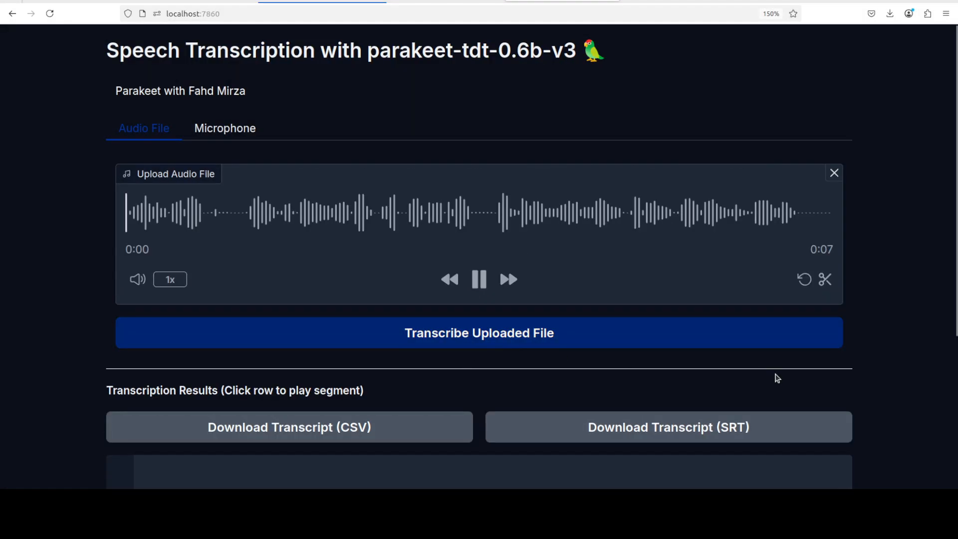
left_click(479, 333)
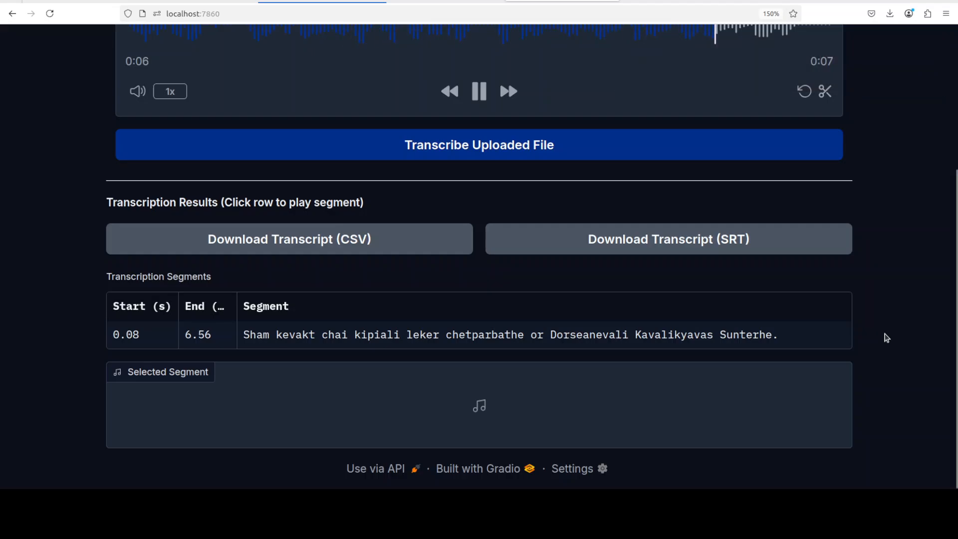
scroll("up", 3)
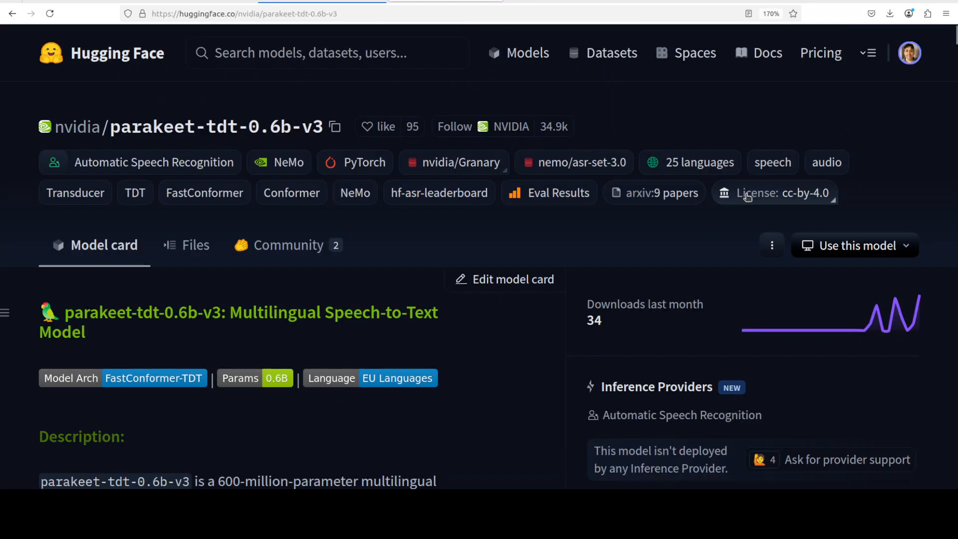
mouse_move(494, 111)
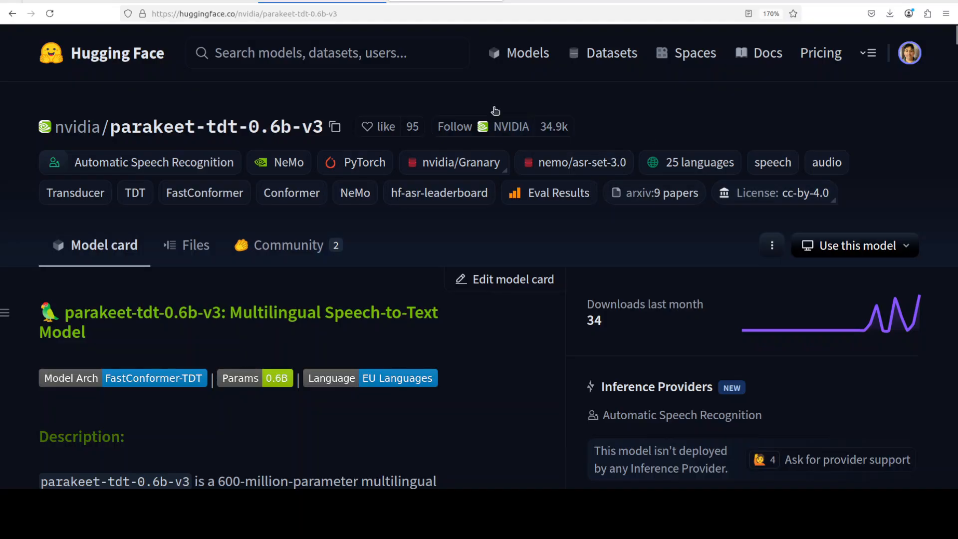
mouse_move(446, 87)
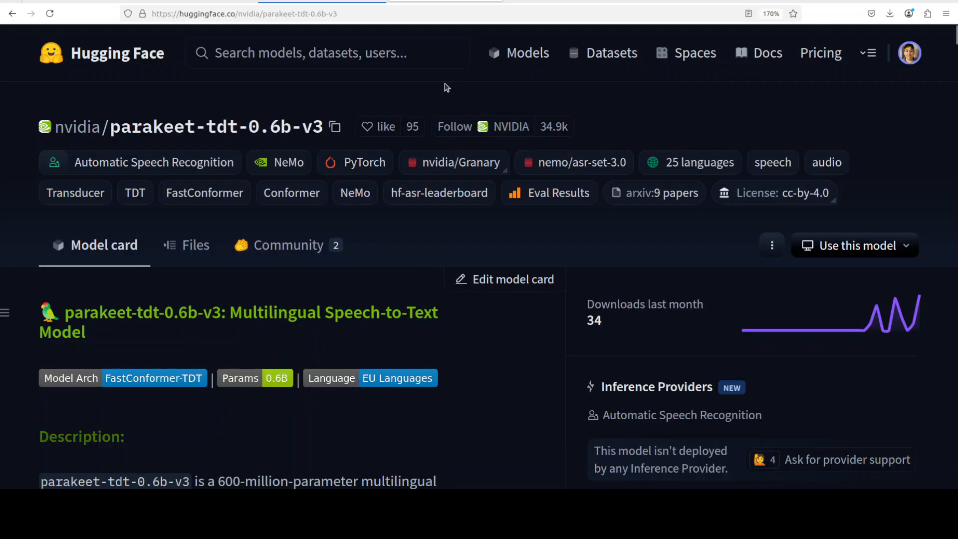